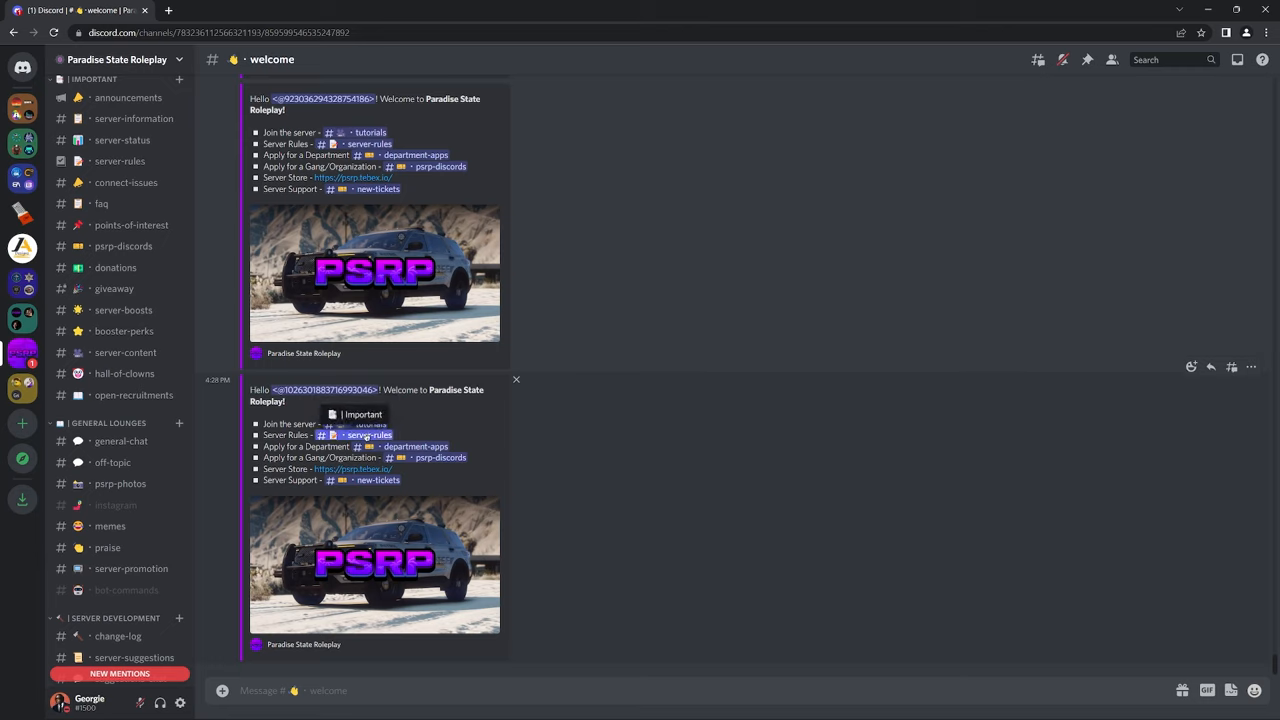
mouse_move(436, 456)
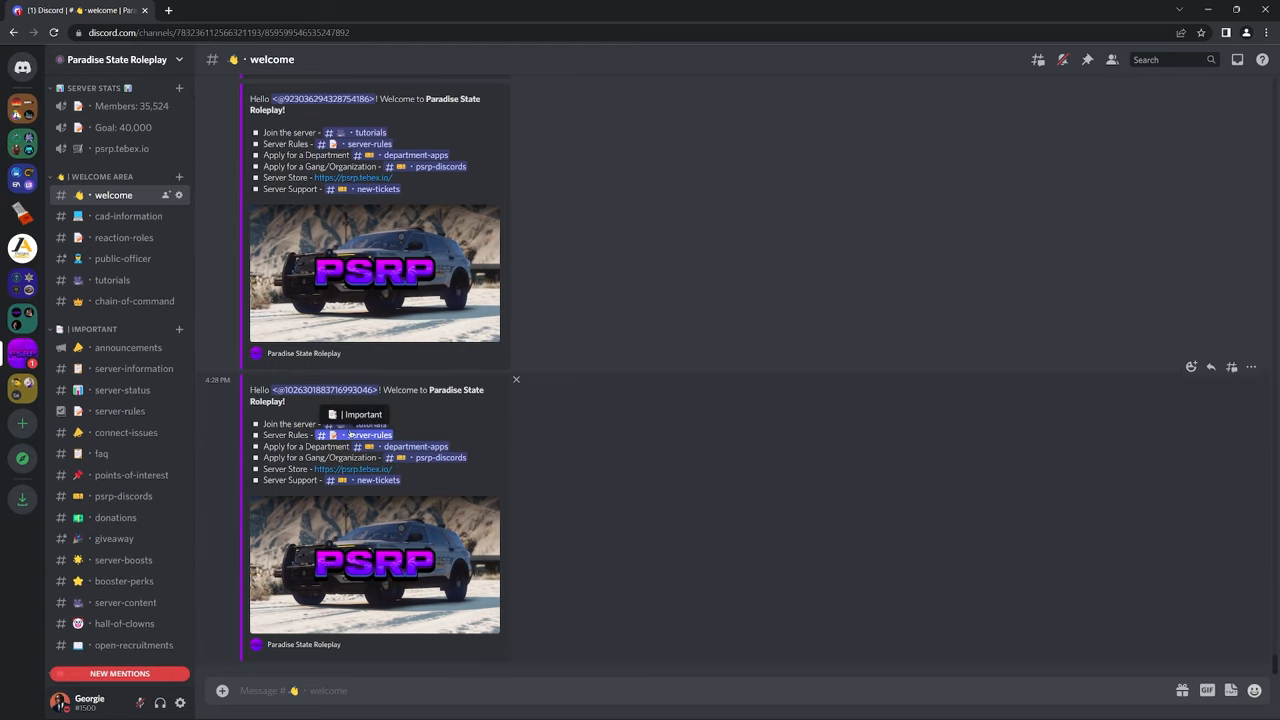
mouse_move(410, 446)
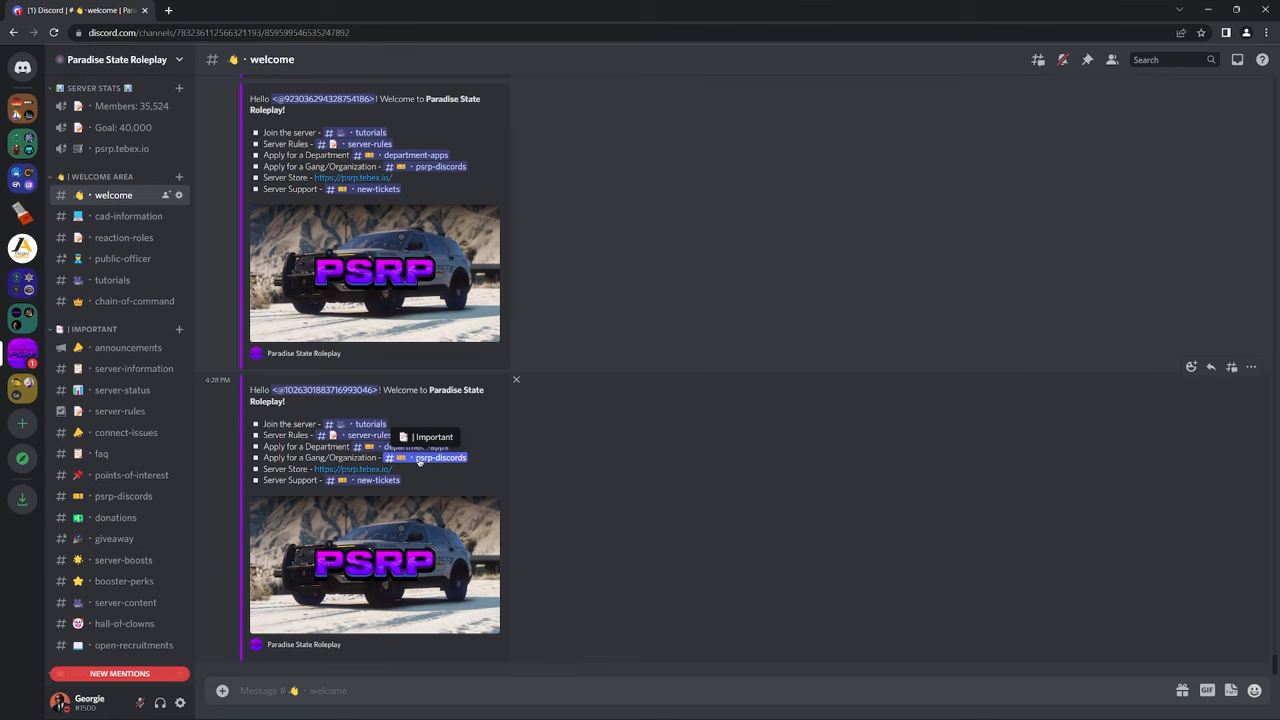
- View the cad-information channel about the server's CAD/MDT system, then move to reaction-roles
click(128, 216)
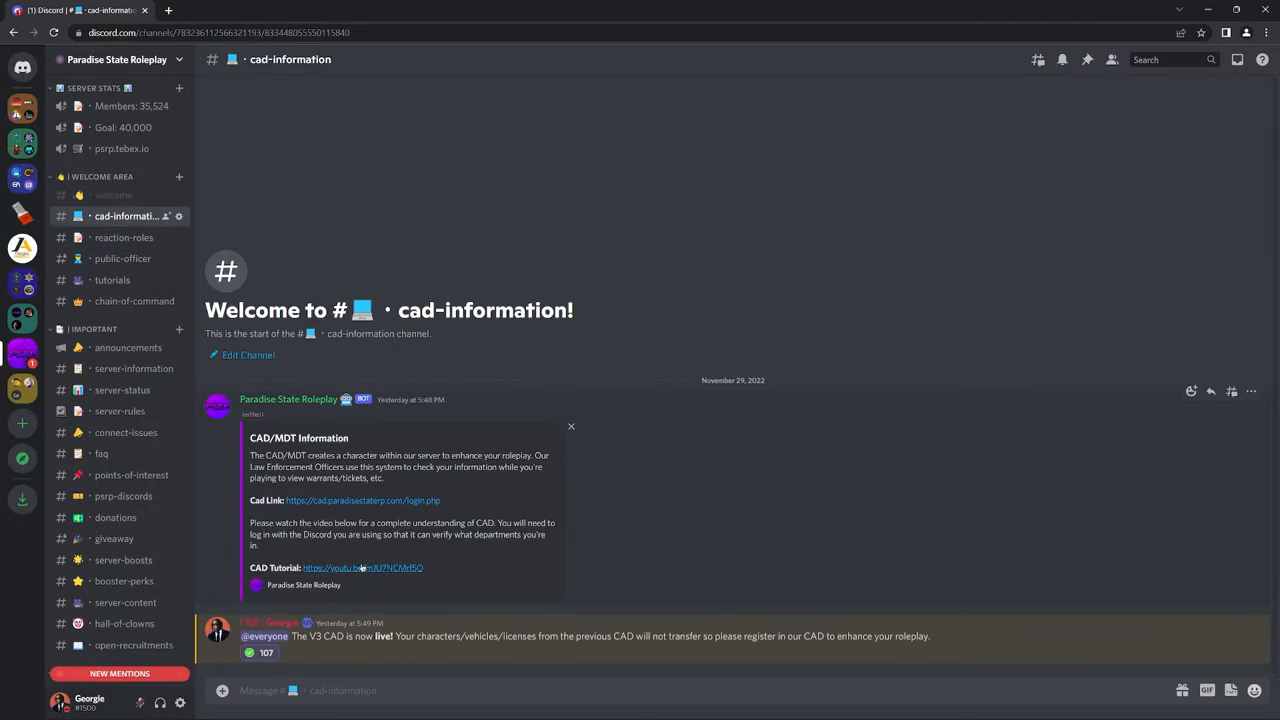
mouse_move(362, 568)
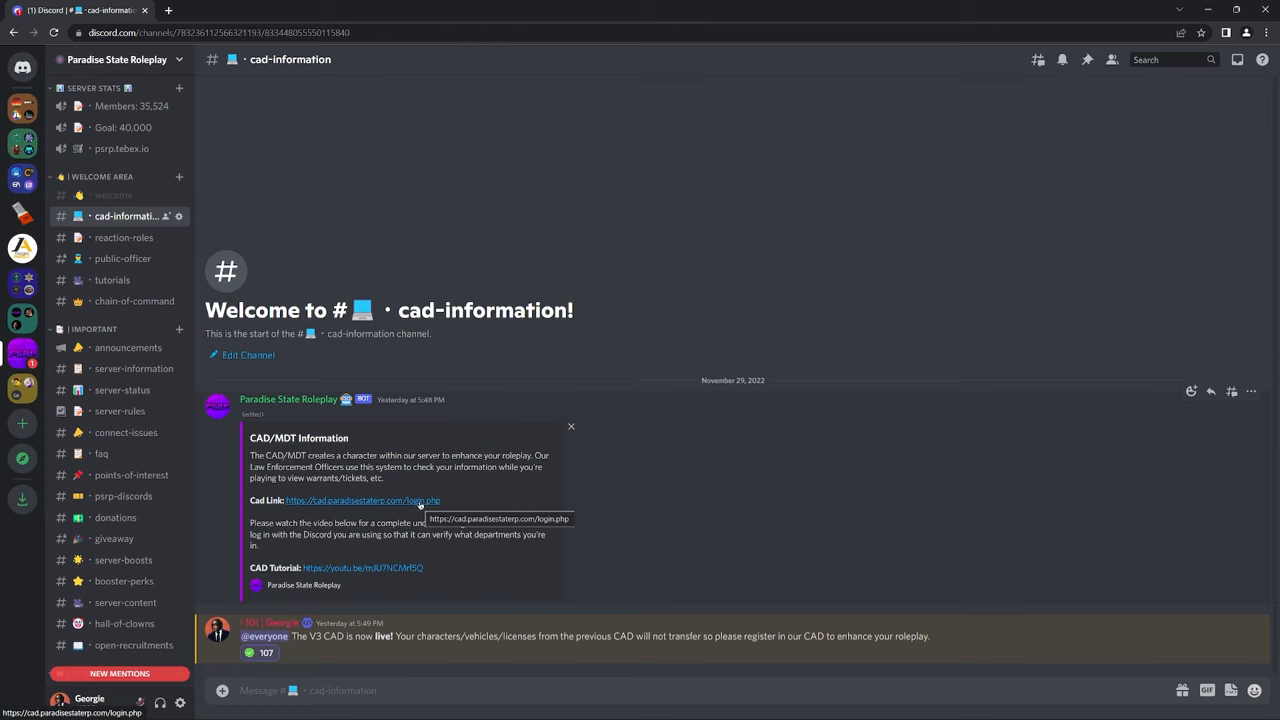
click(124, 236)
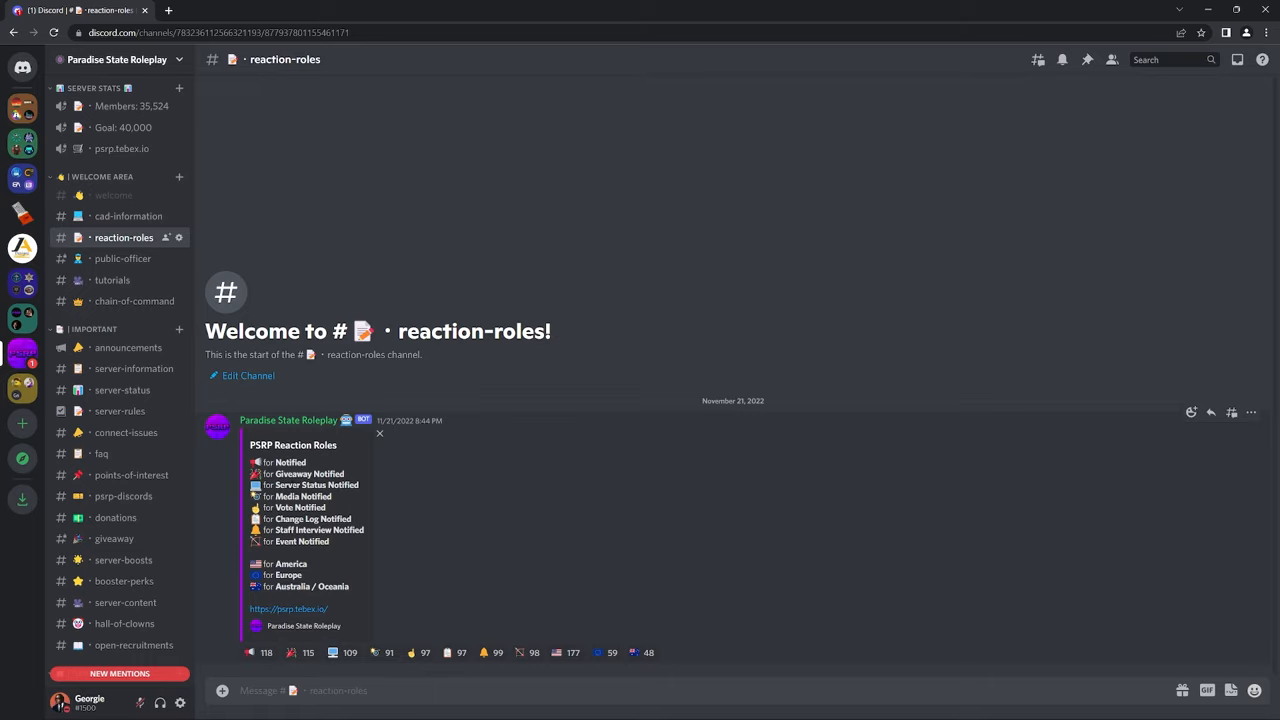
mouse_move(122, 262)
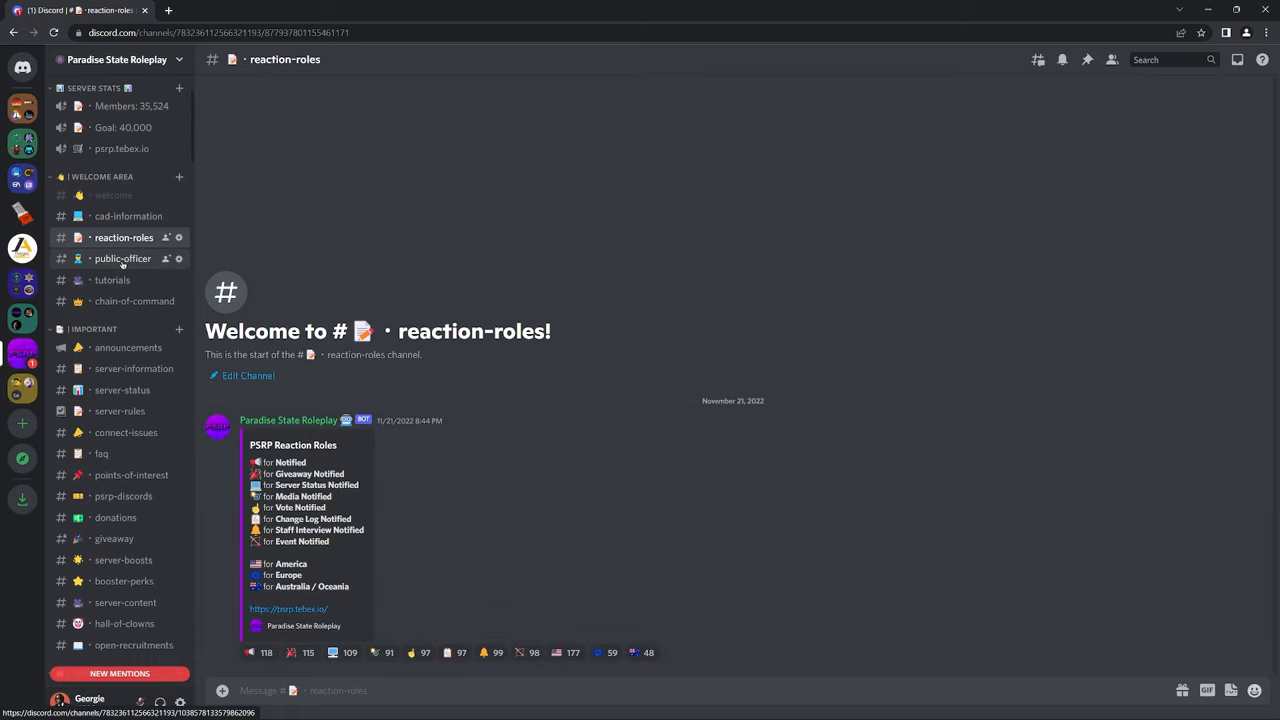
mouse_move(112, 280)
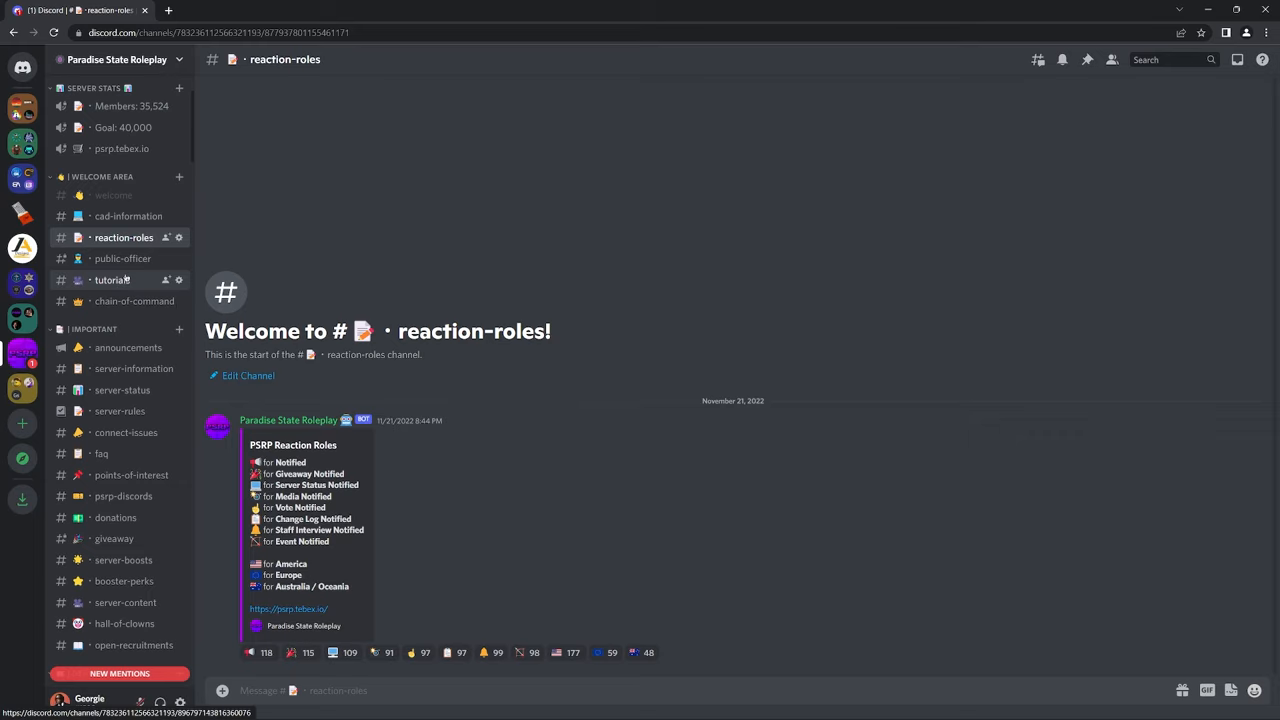
- View the tutorials channel with the PSRP YouTube guide videos
click(112, 280)
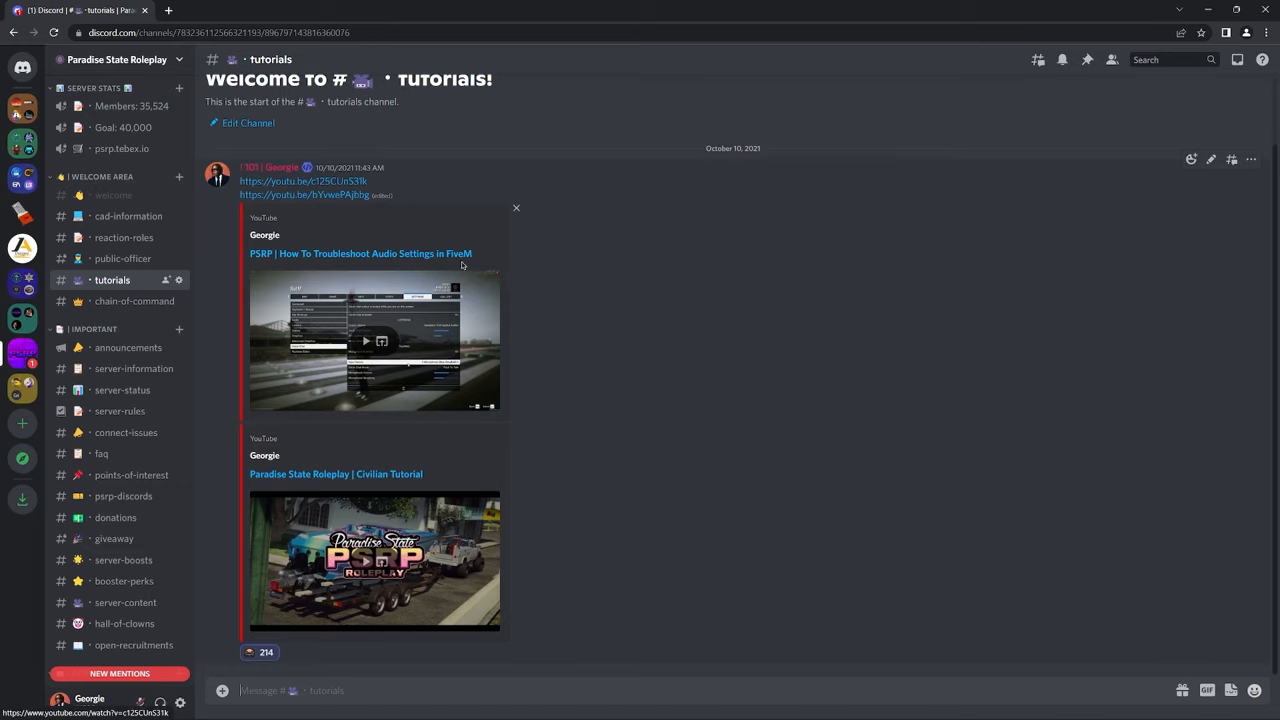
- View the chain-of-command channel and scroll through the staff hierarchy
click(134, 300)
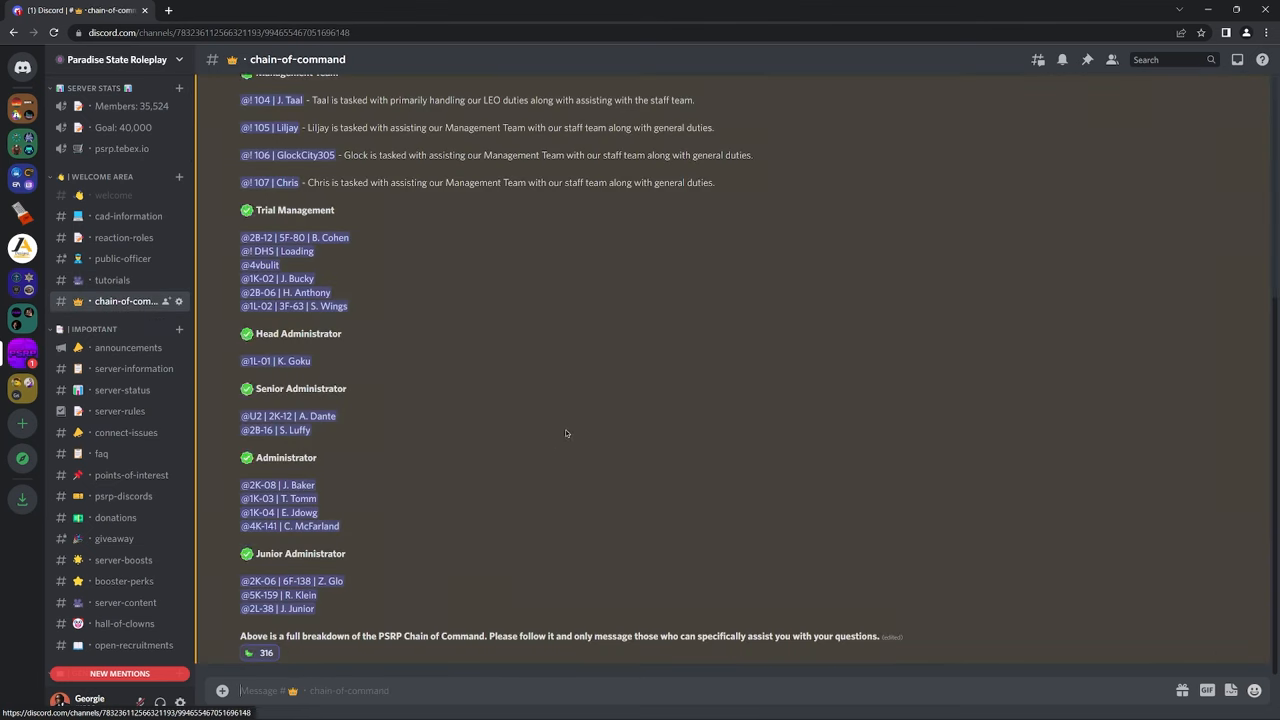
mouse_move(552, 490)
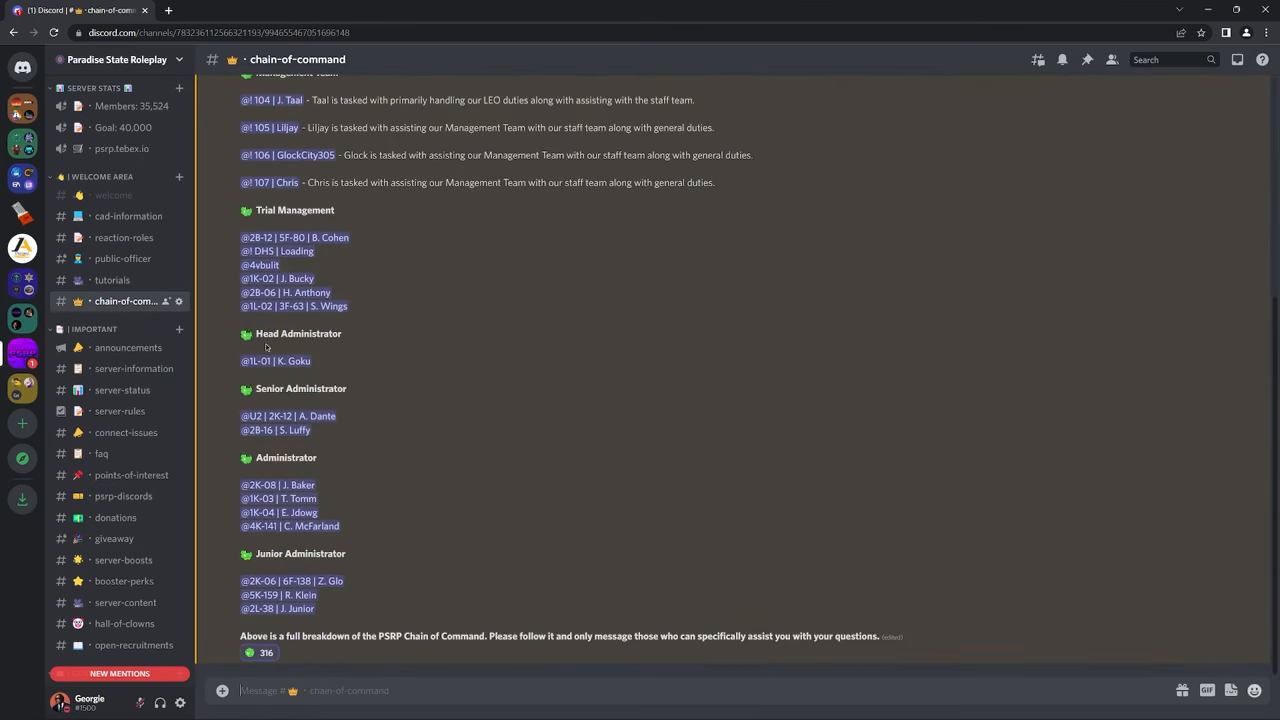
scroll(up, 3)
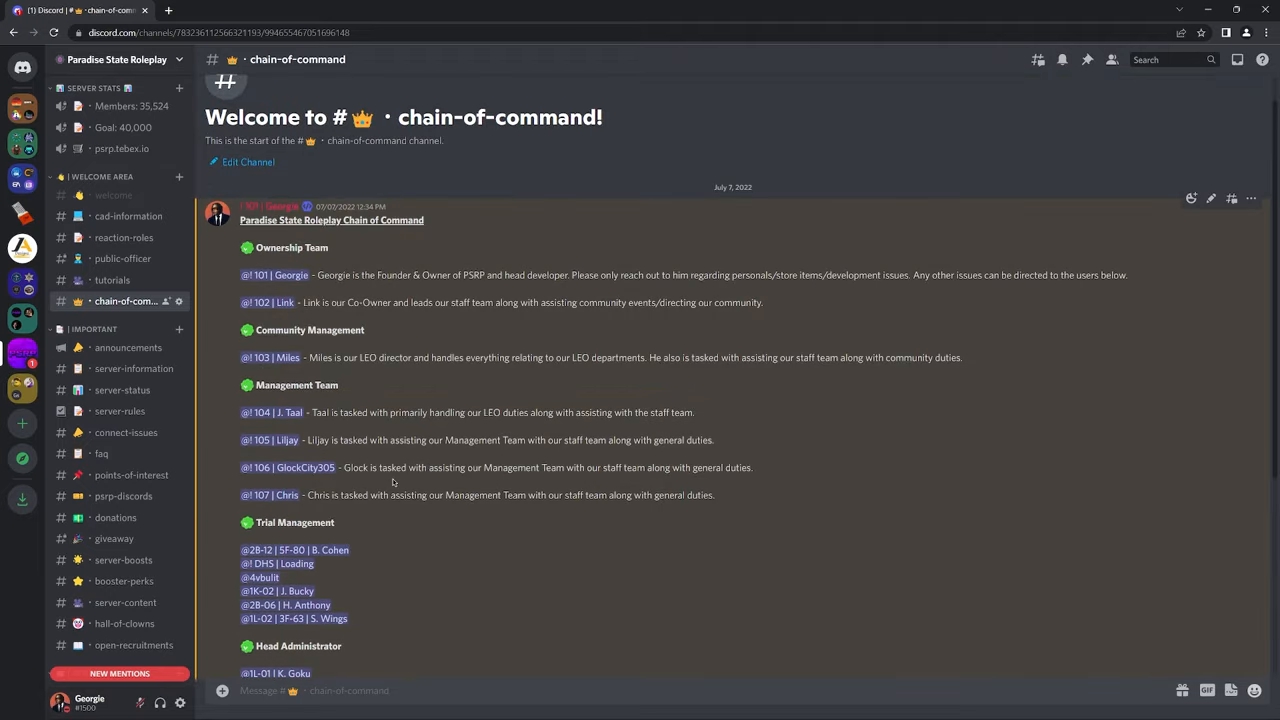
scroll(down, 3)
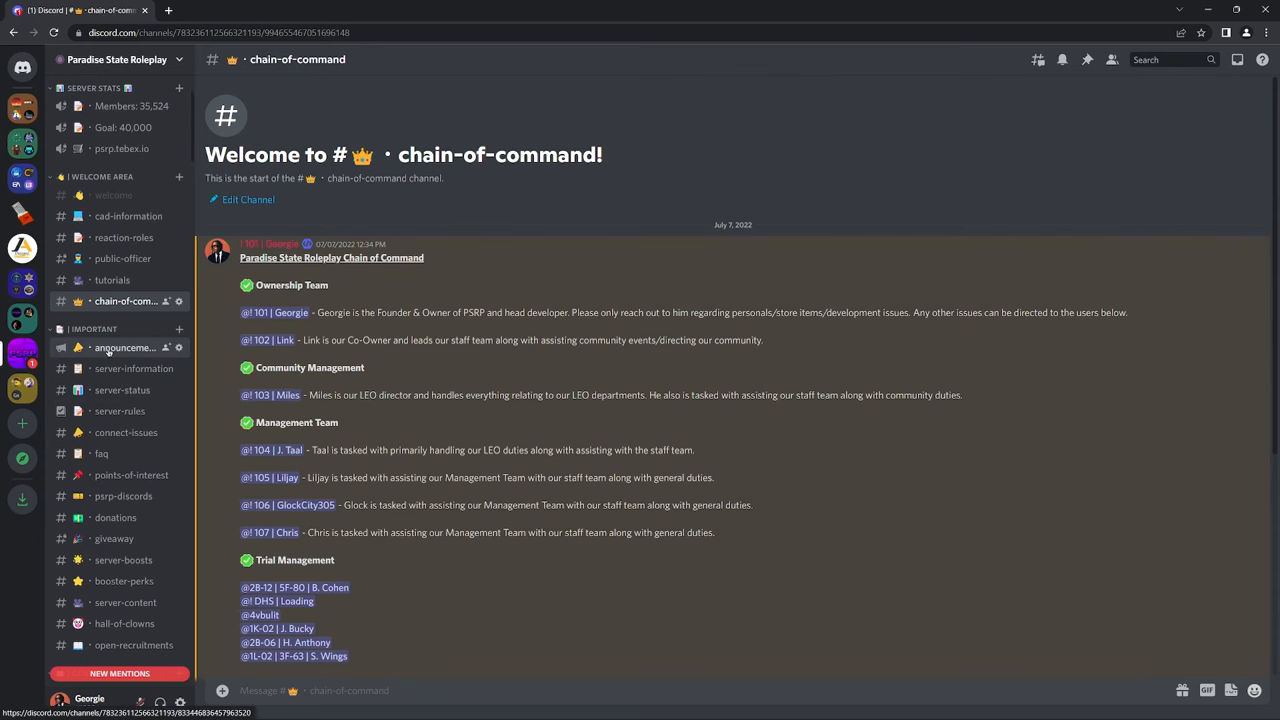
- View announcements and server-information, highlighting the Menus key list (F1–F9)
click(124, 348)
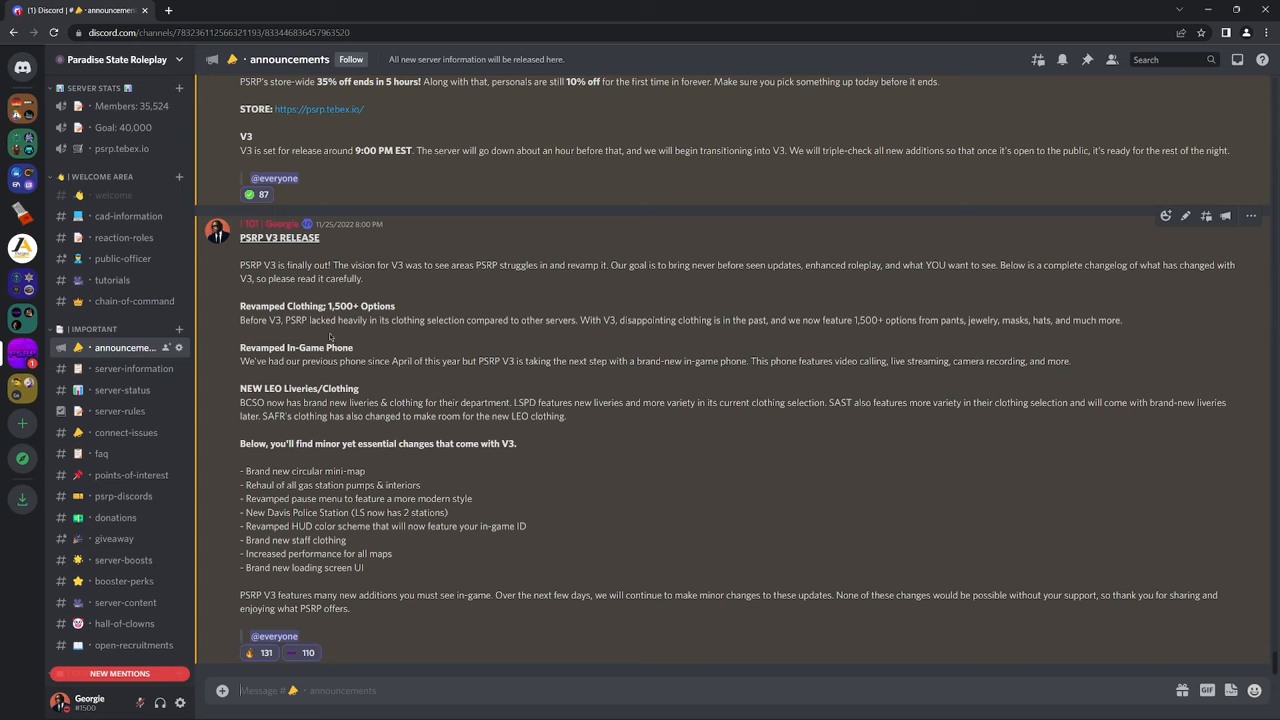
drag(238, 264, 488, 548)
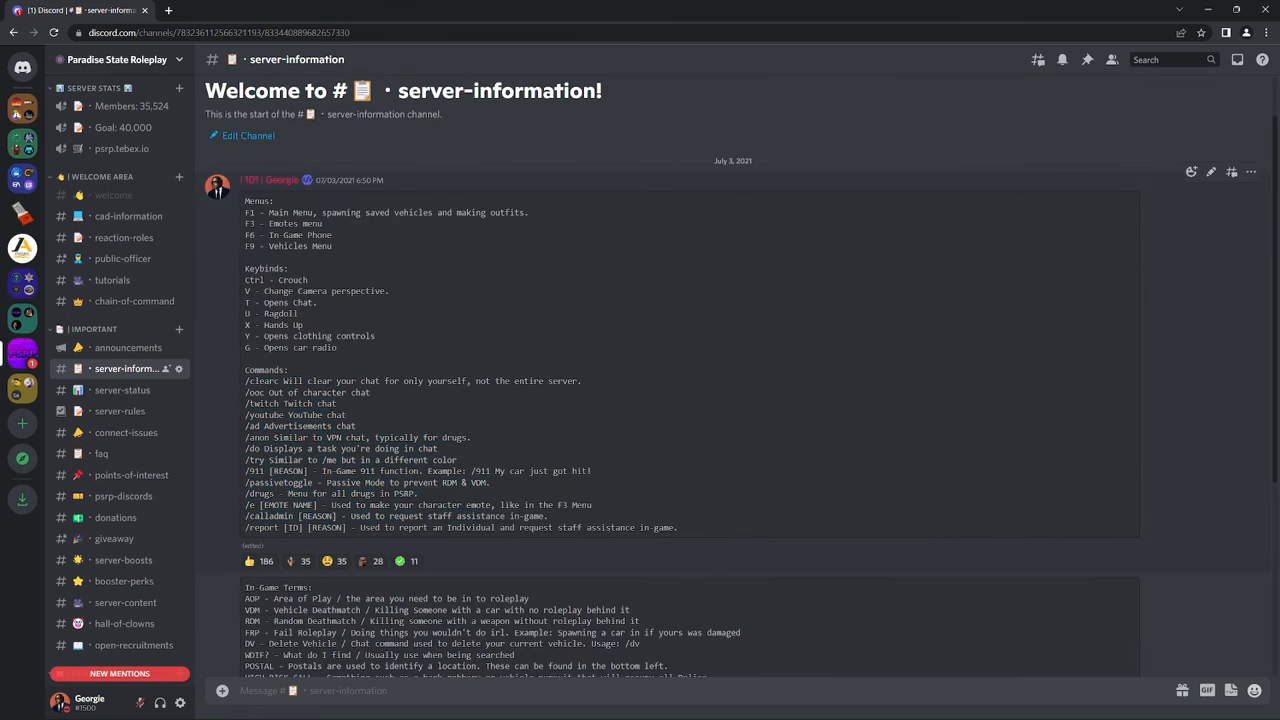
drag(242, 200, 332, 246)
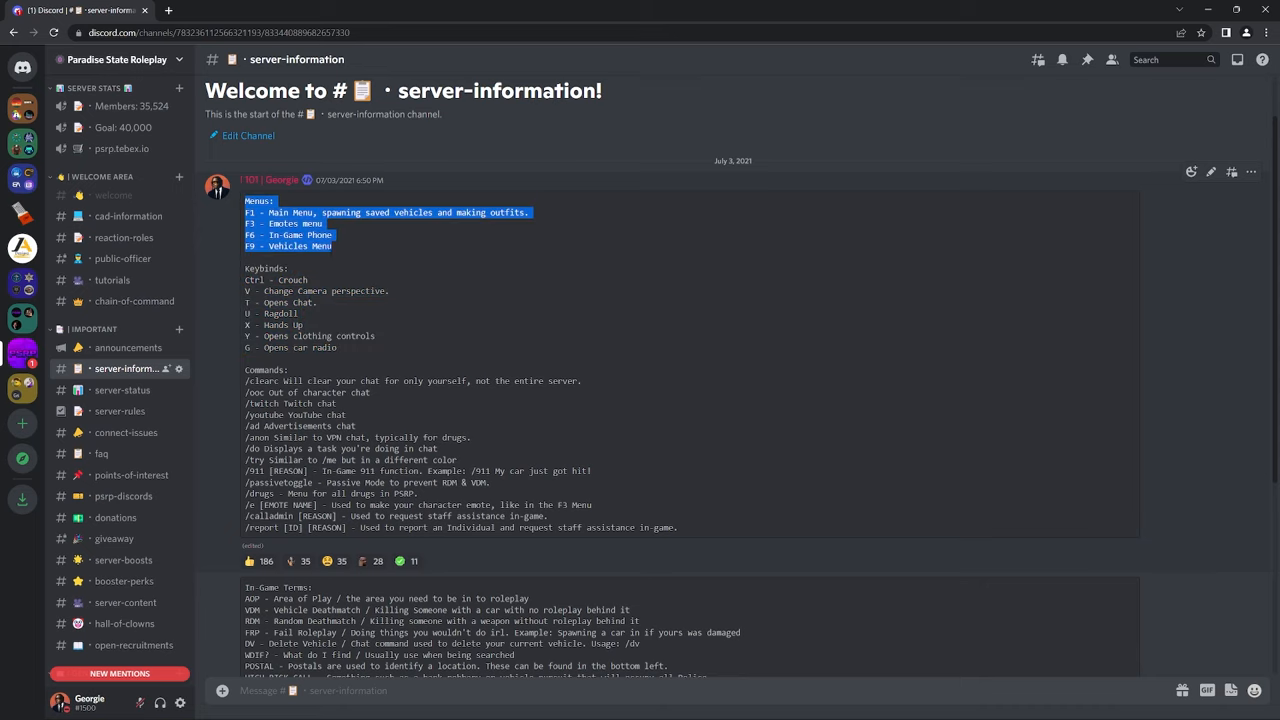
- View the server-status, server-rules and connect-issues channels in turn
click(122, 390)
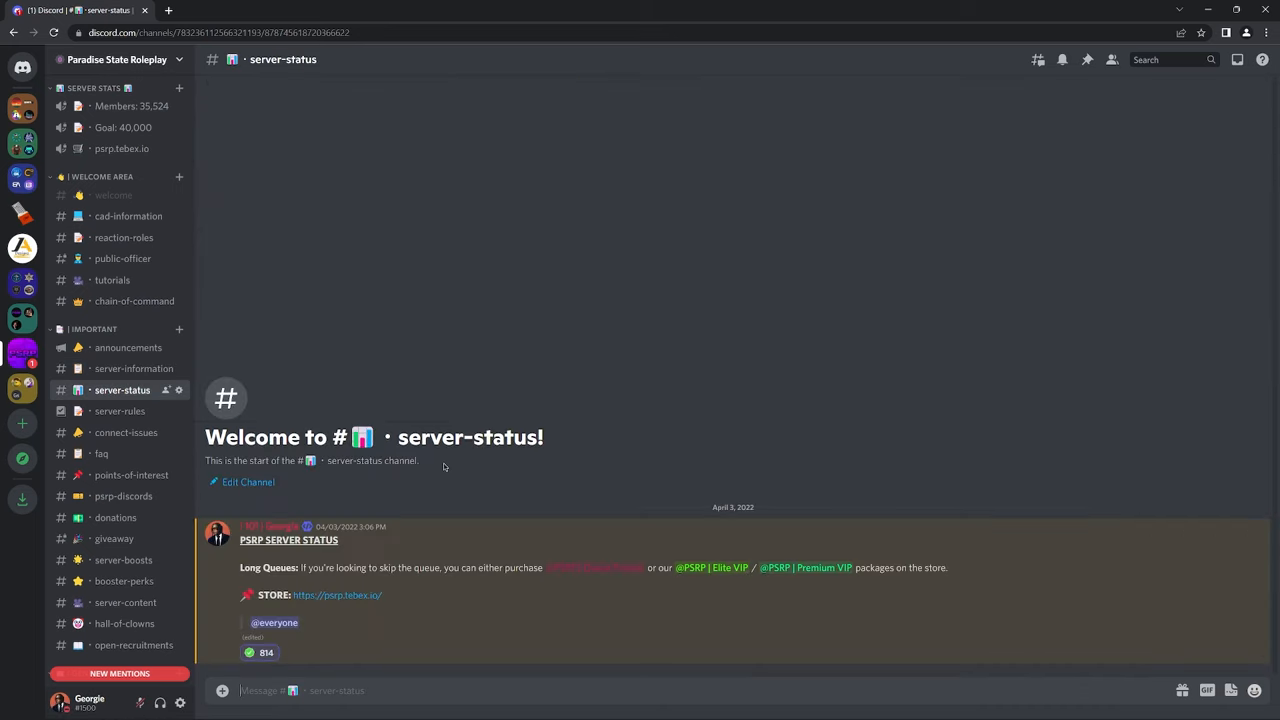
mouse_move(120, 412)
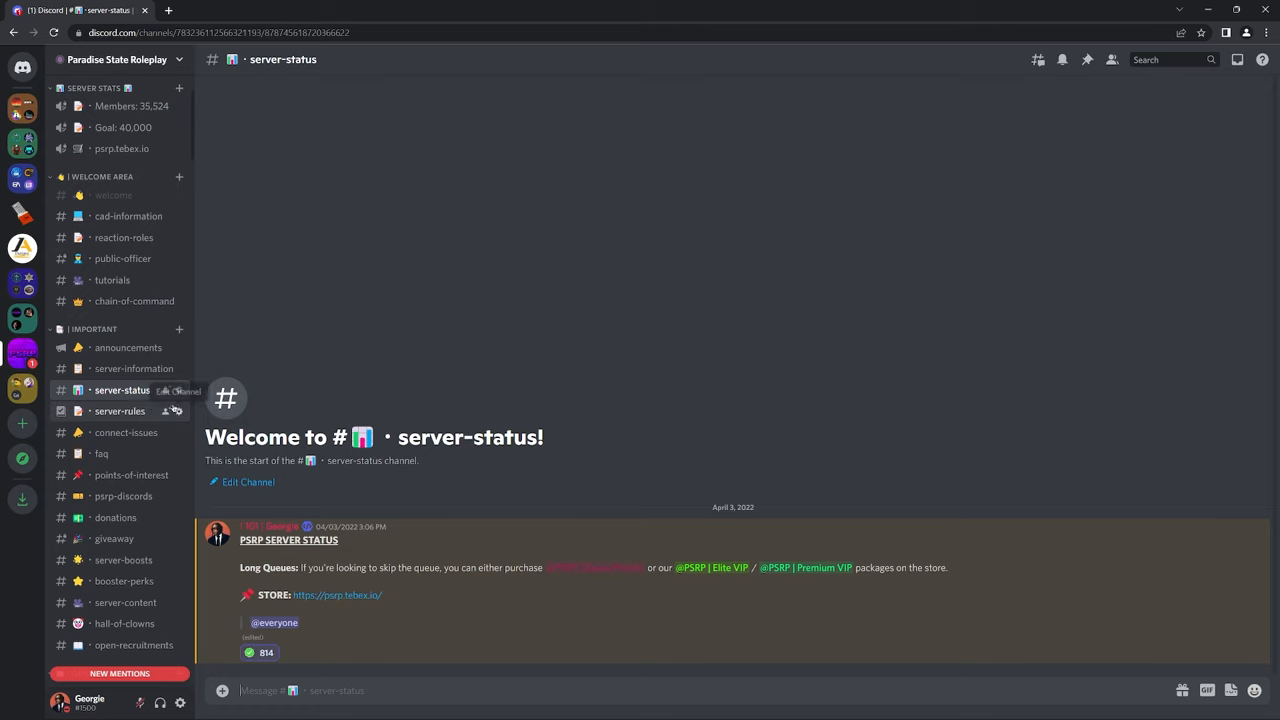
click(120, 412)
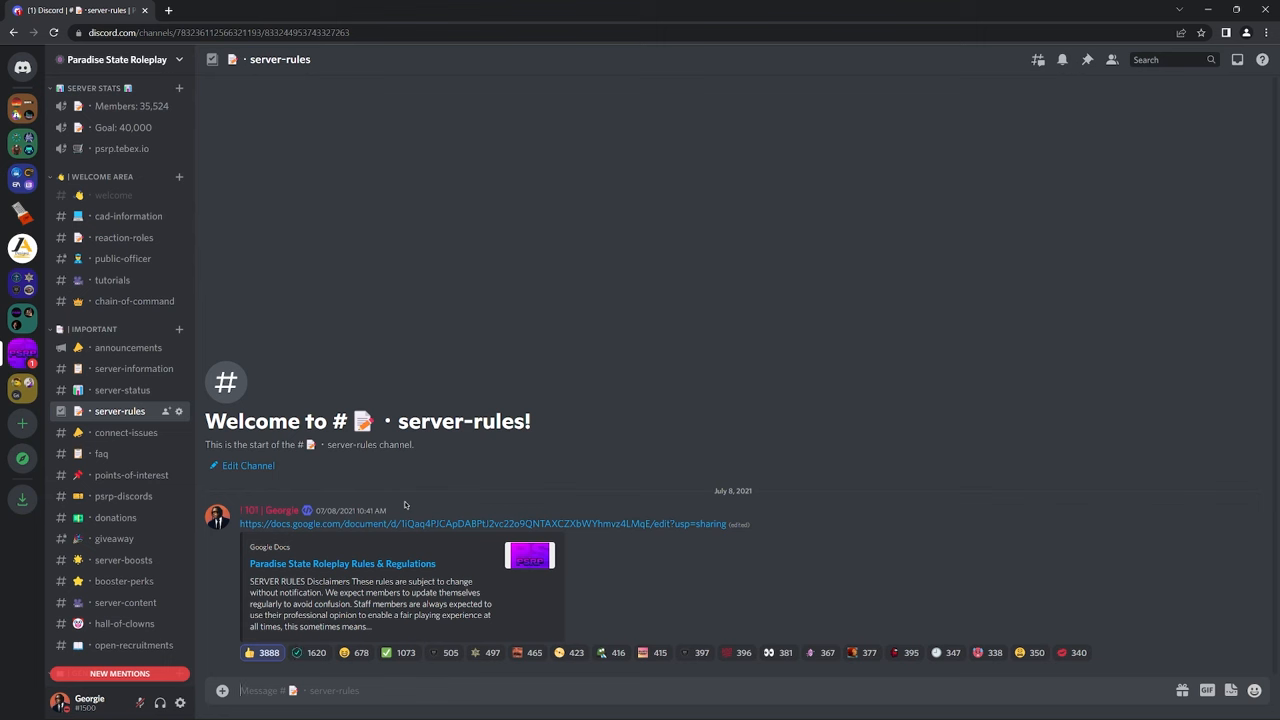
mouse_move(140, 432)
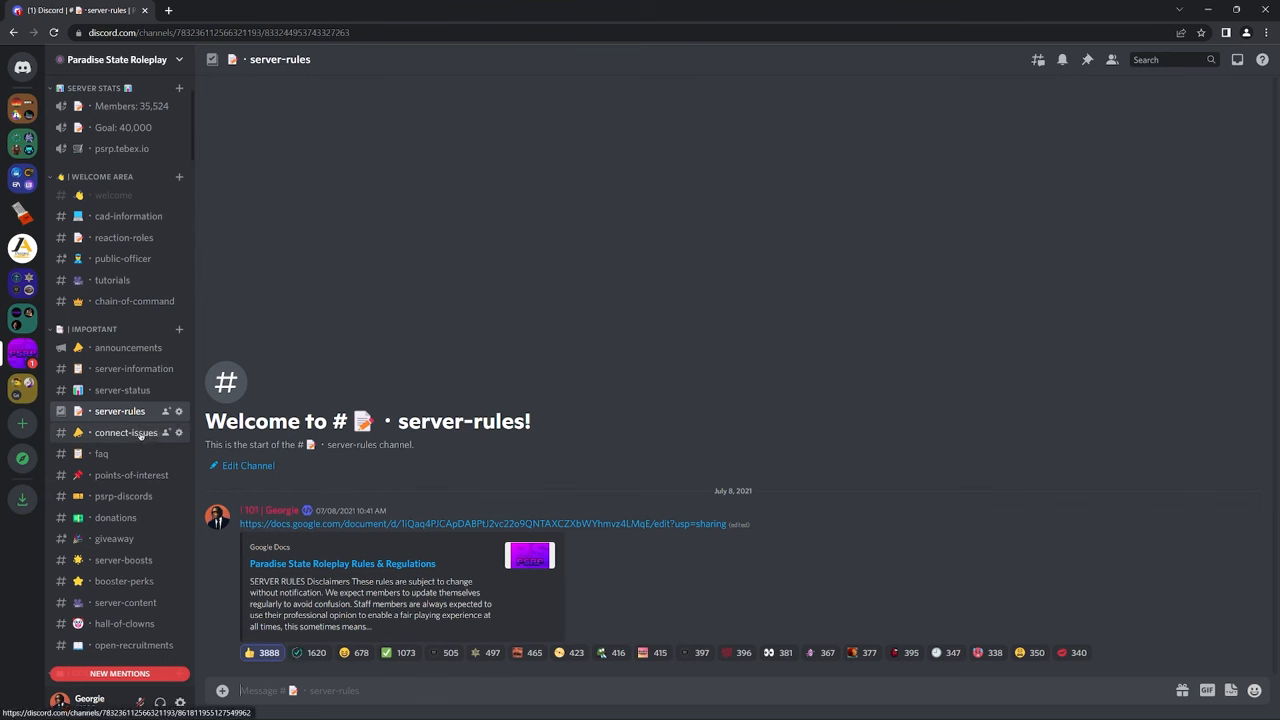
click(126, 432)
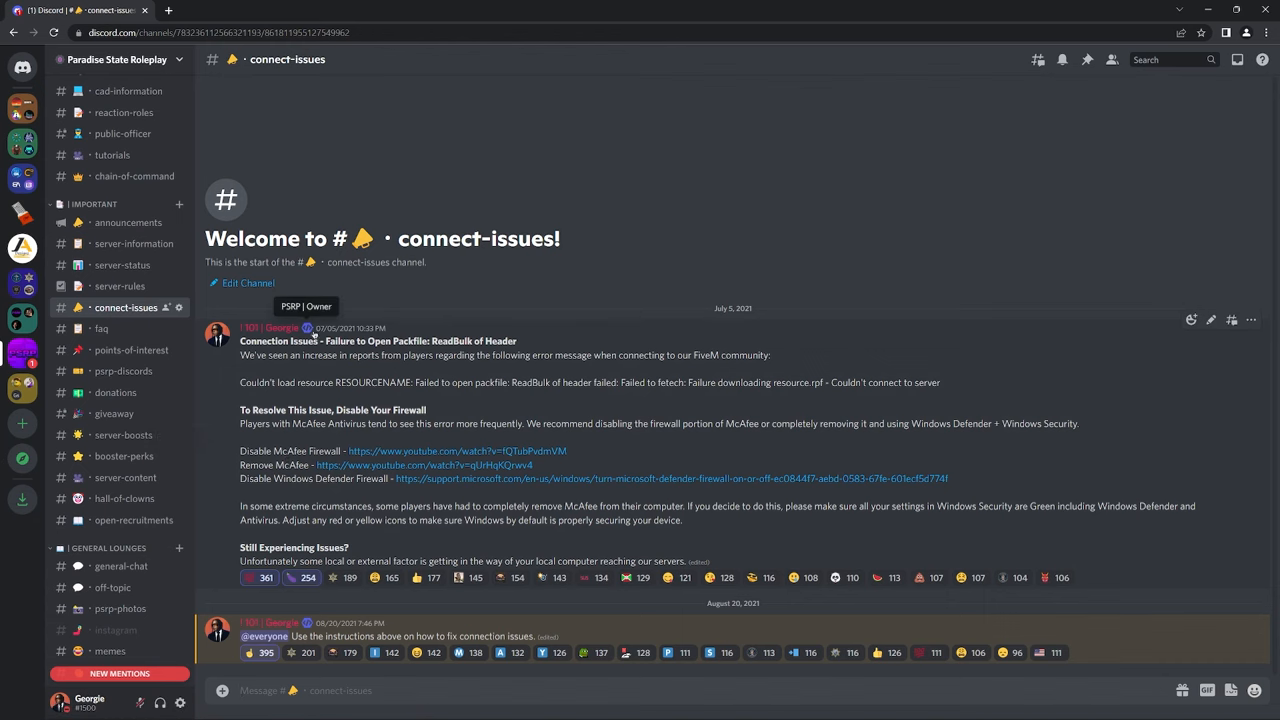
mouse_move(132, 350)
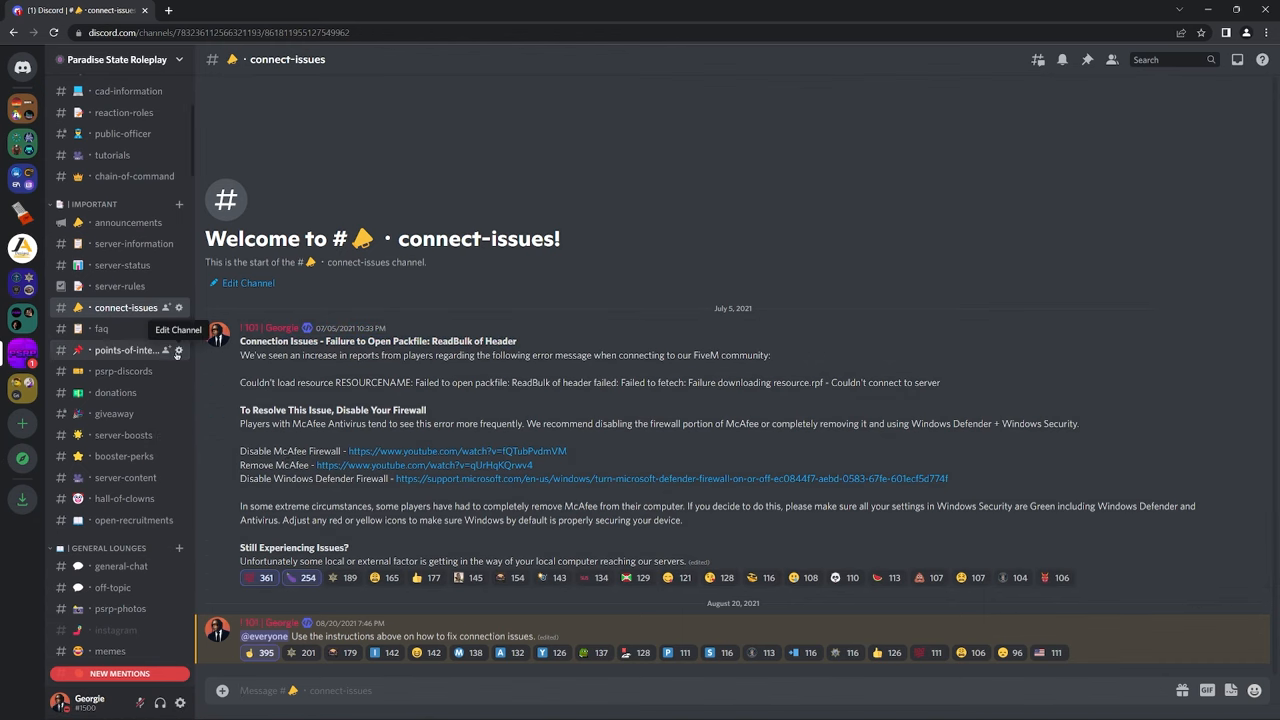
- Scroll through the faq channel, then view points-of-interest with the numbered map locations
click(104, 328)
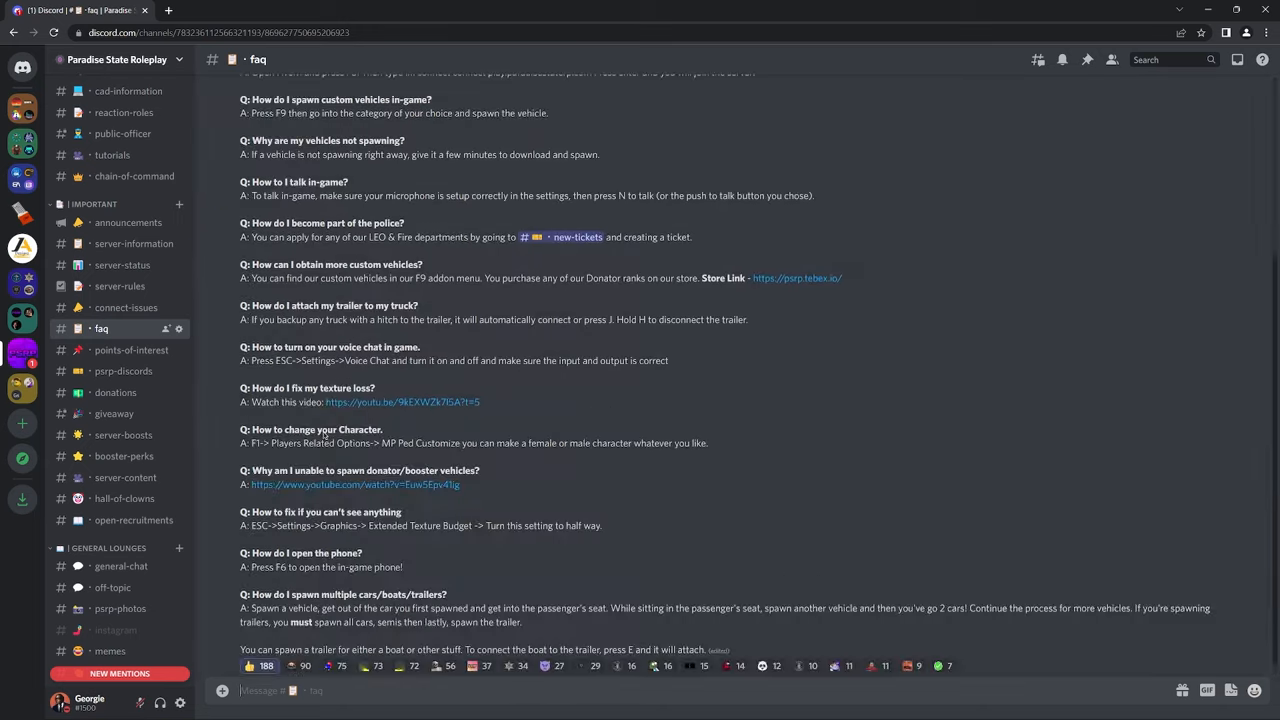
scroll(down, 3)
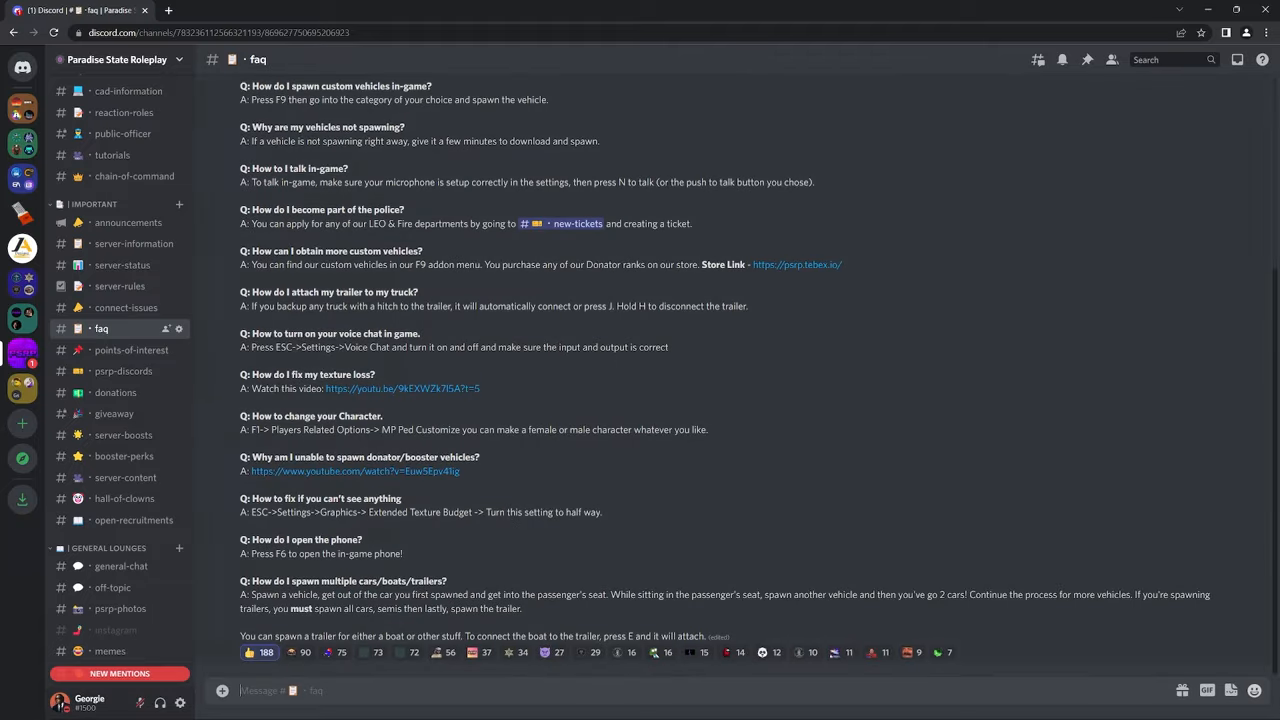
click(132, 350)
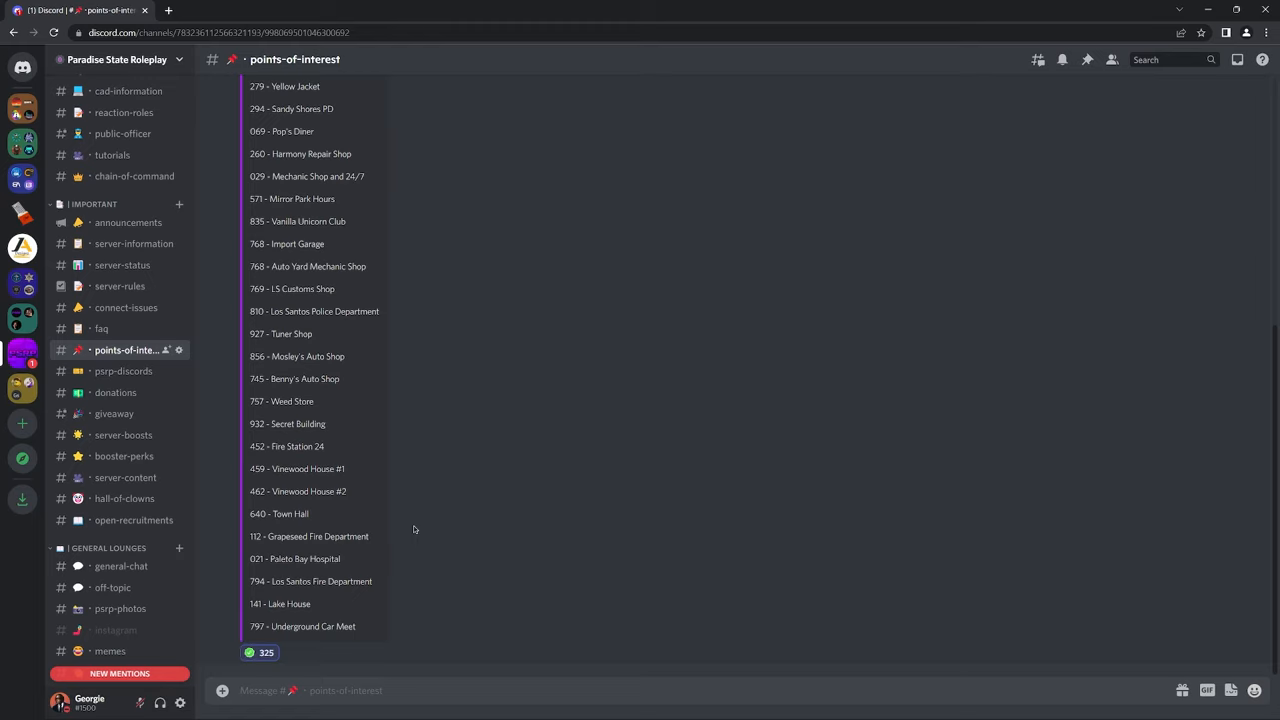
mouse_move(384, 496)
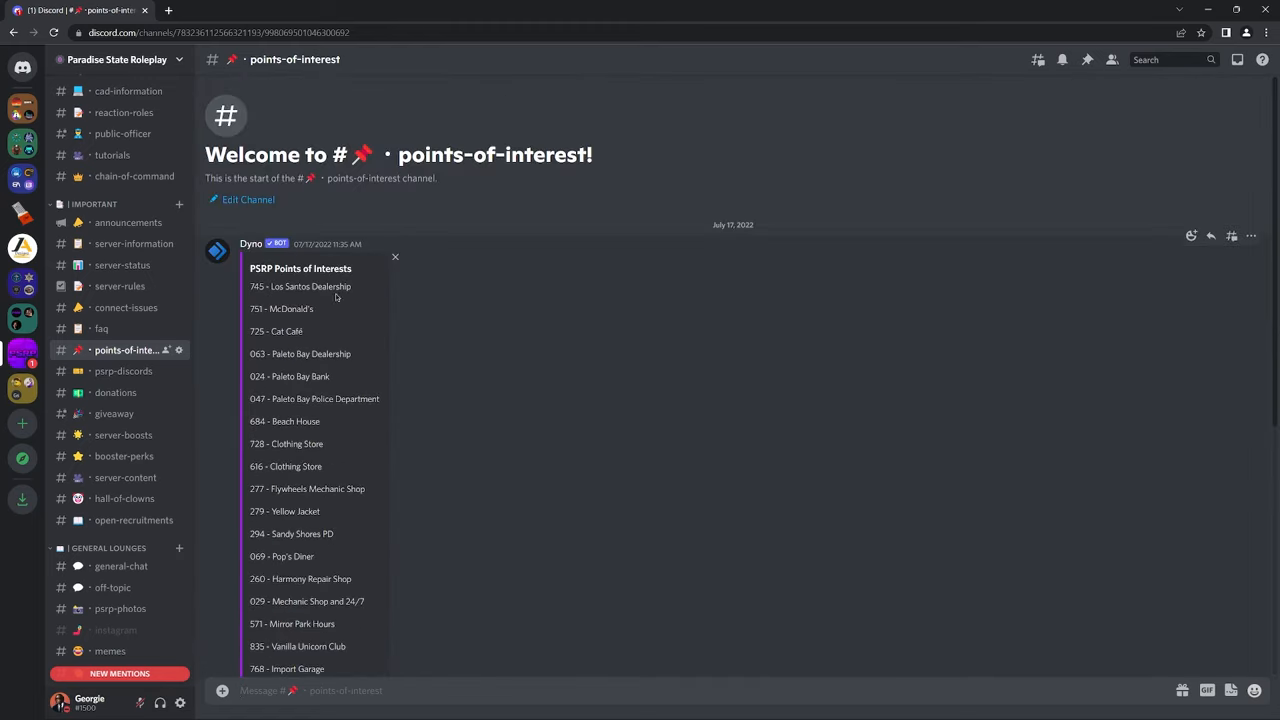
- View the psrp-discords channel, then the new-tickets support channel
click(124, 370)
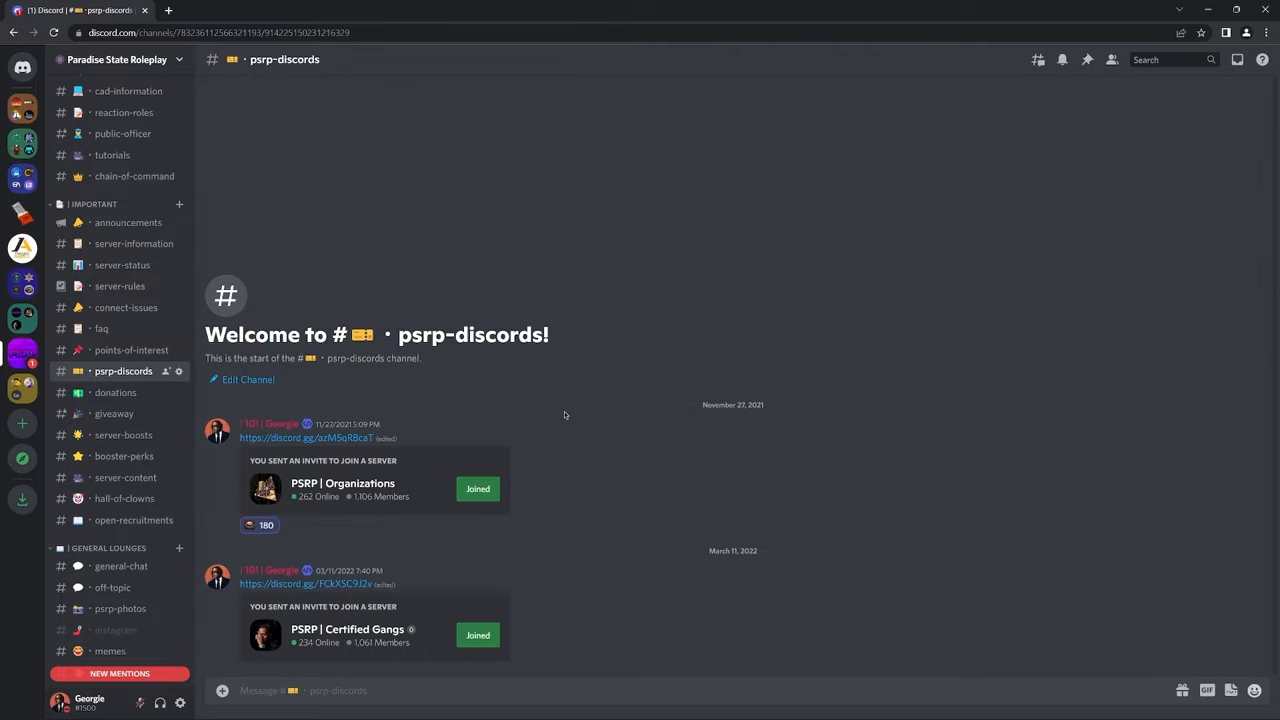
mouse_move(564, 488)
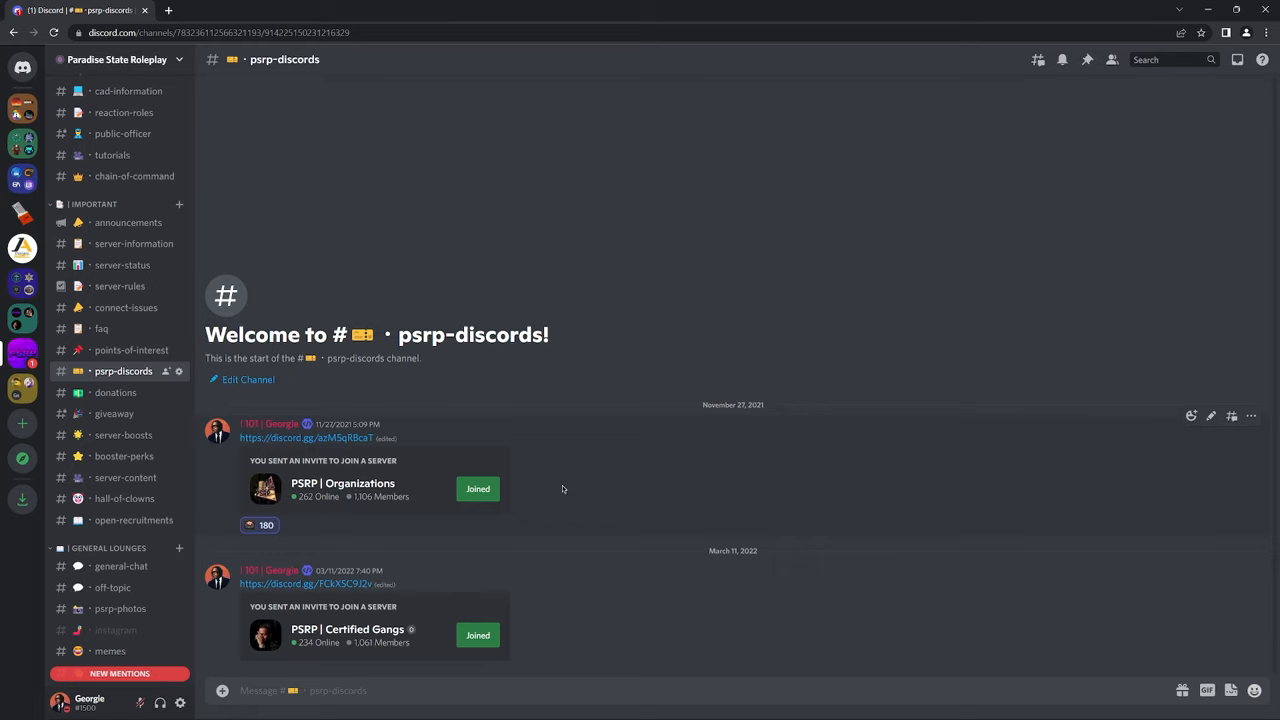
mouse_move(200, 404)
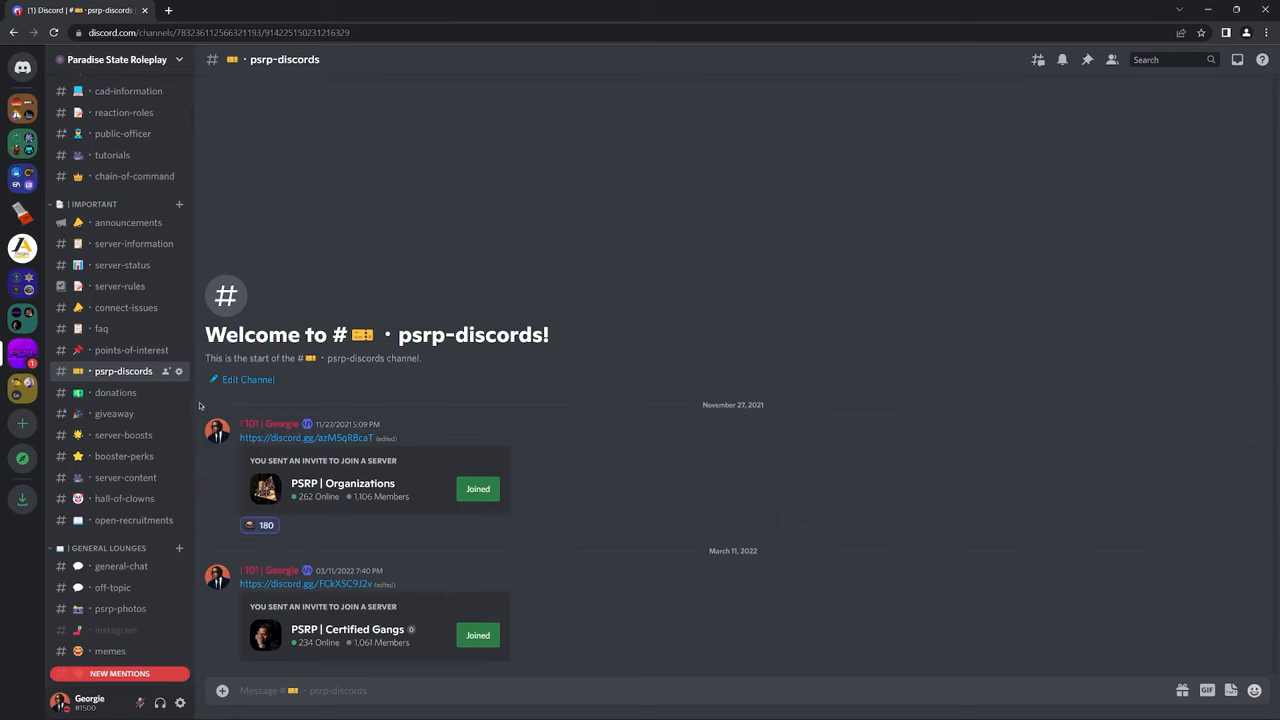
click(118, 446)
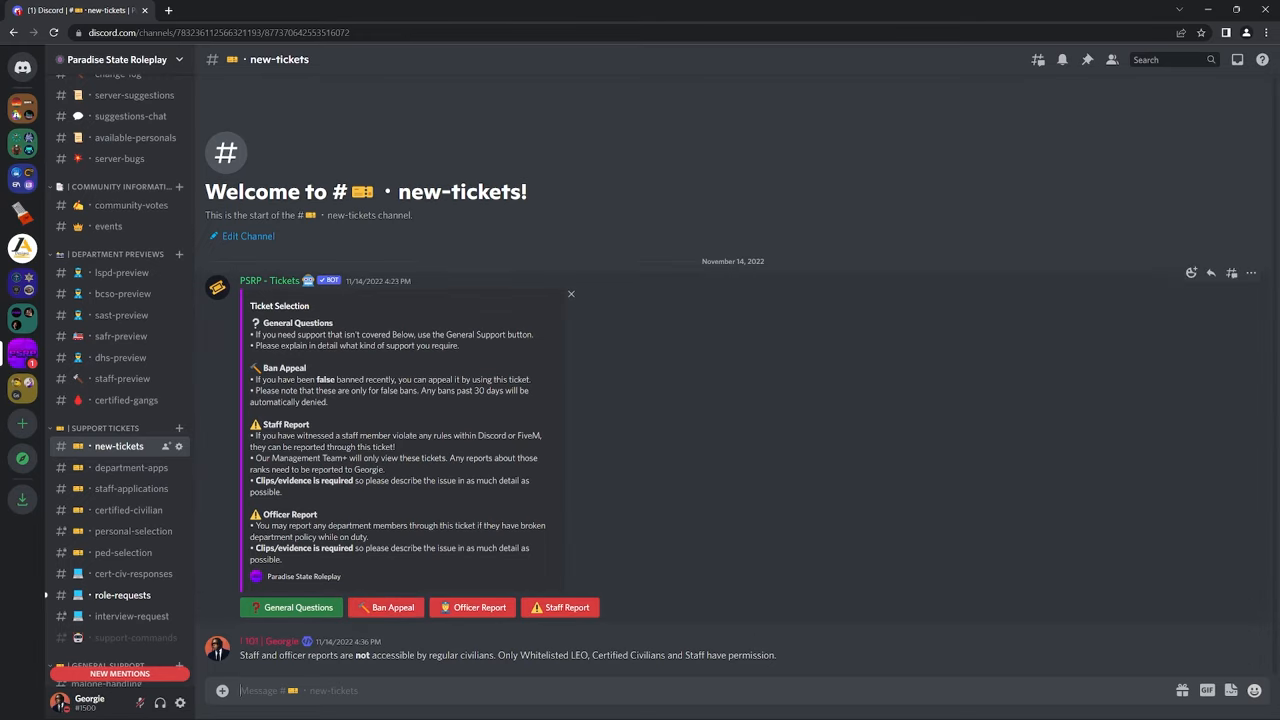
click(128, 468)
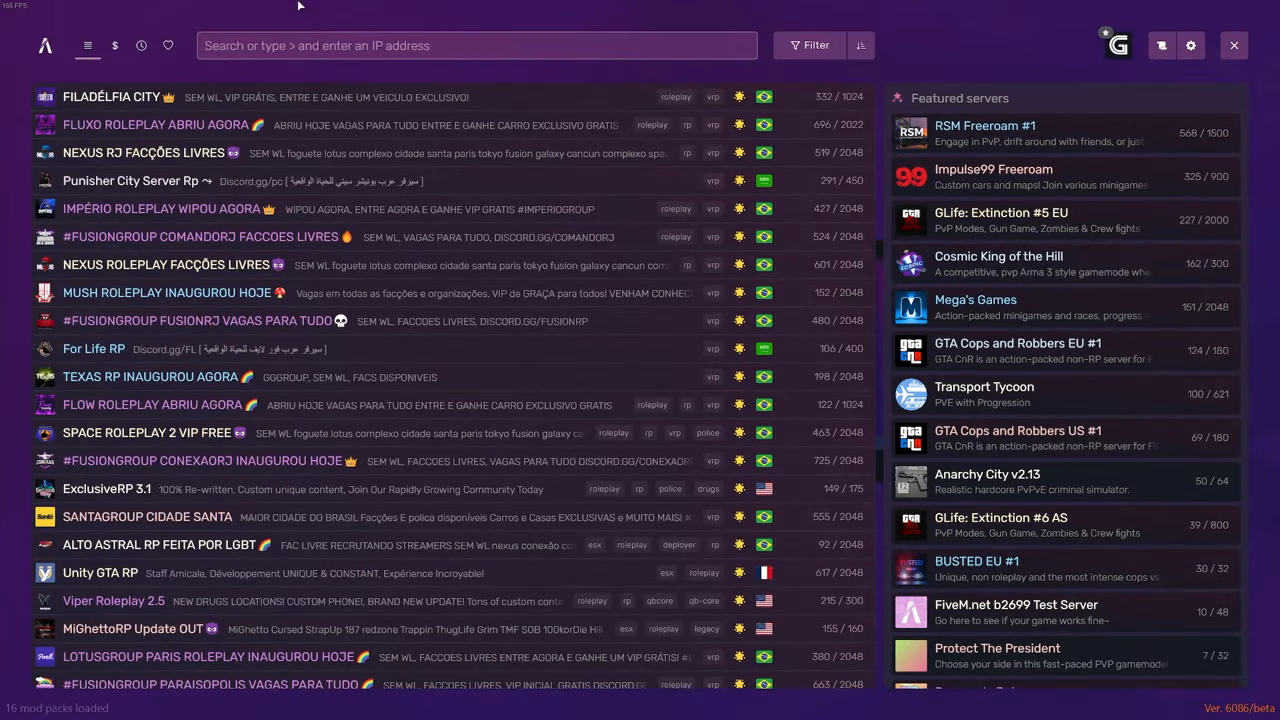
- Search the server browser for 'psrp' and connect to Paradise State Roleplay
click(476, 46)
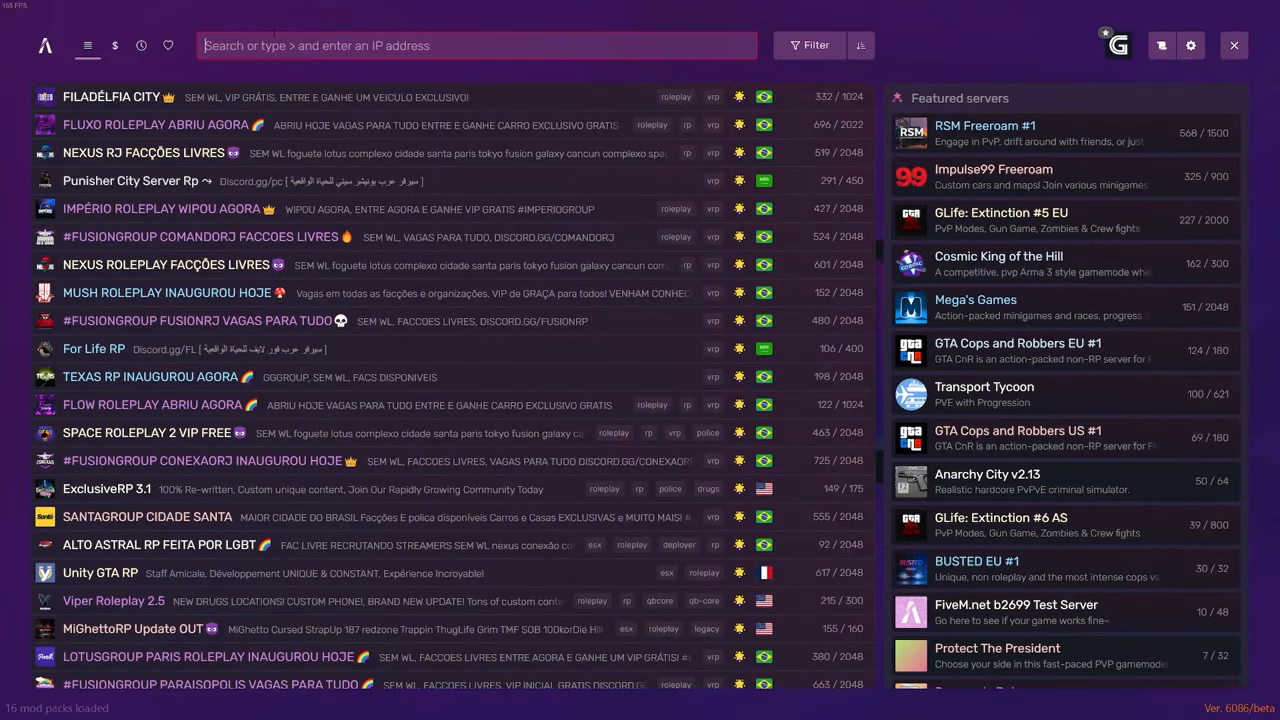
text(psrp)
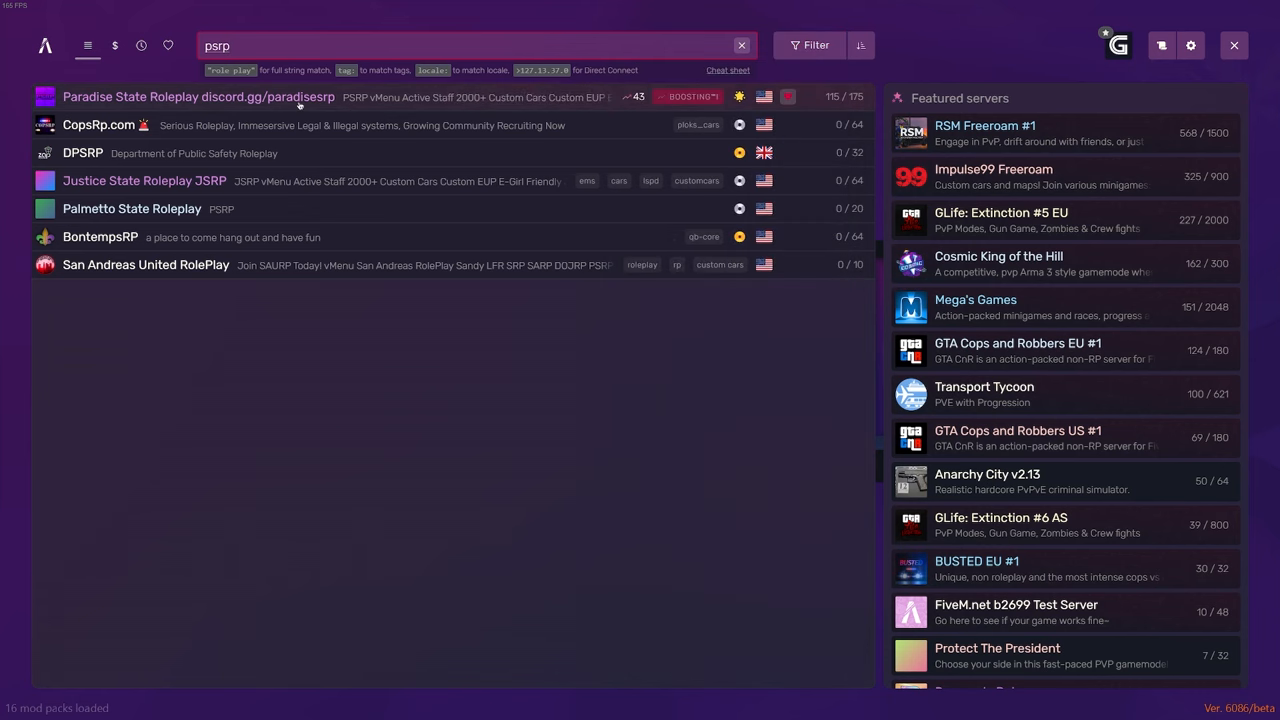
click(196, 96)
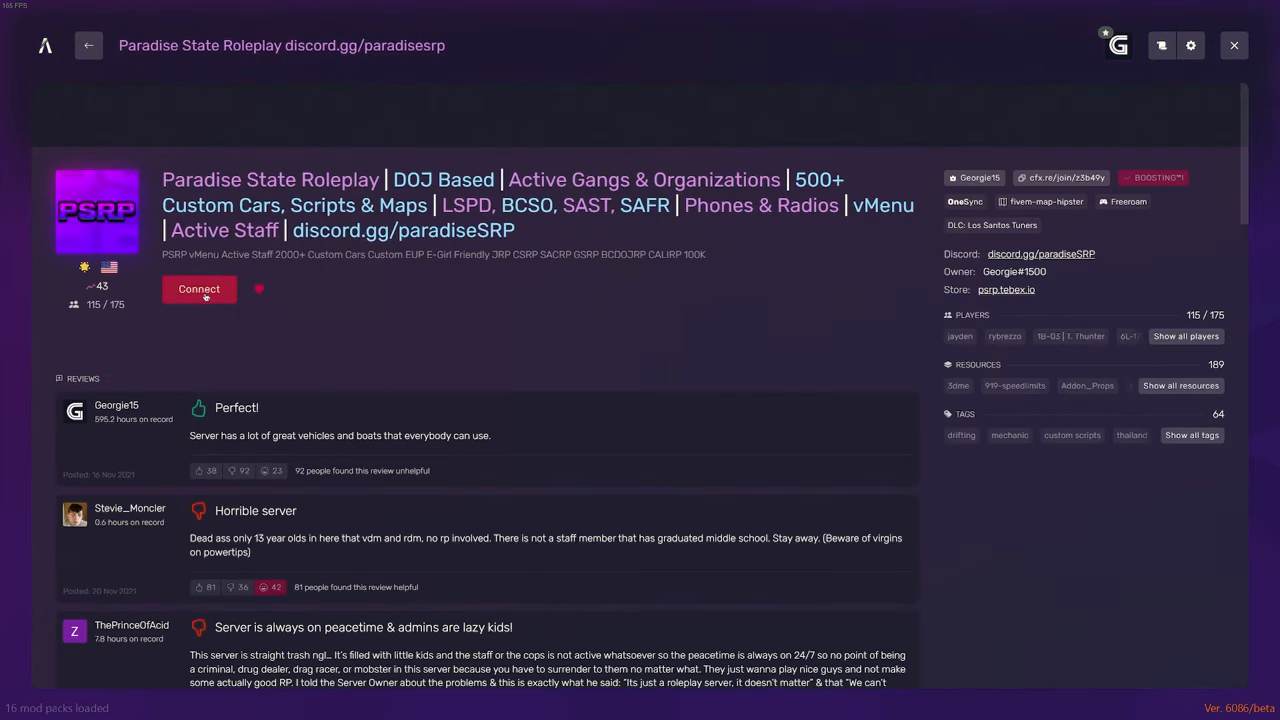
click(200, 288)
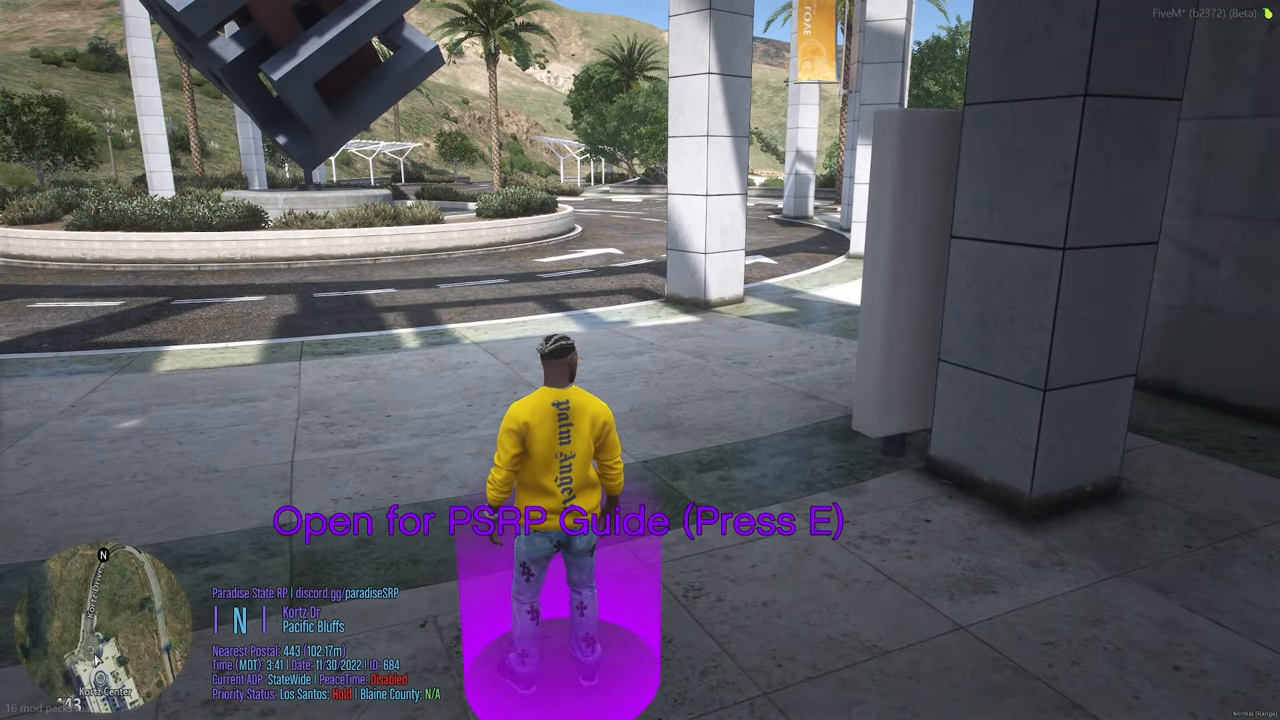
- Read the guidebook's FAQ at the guide marker, close it, and enter /help
key(e)
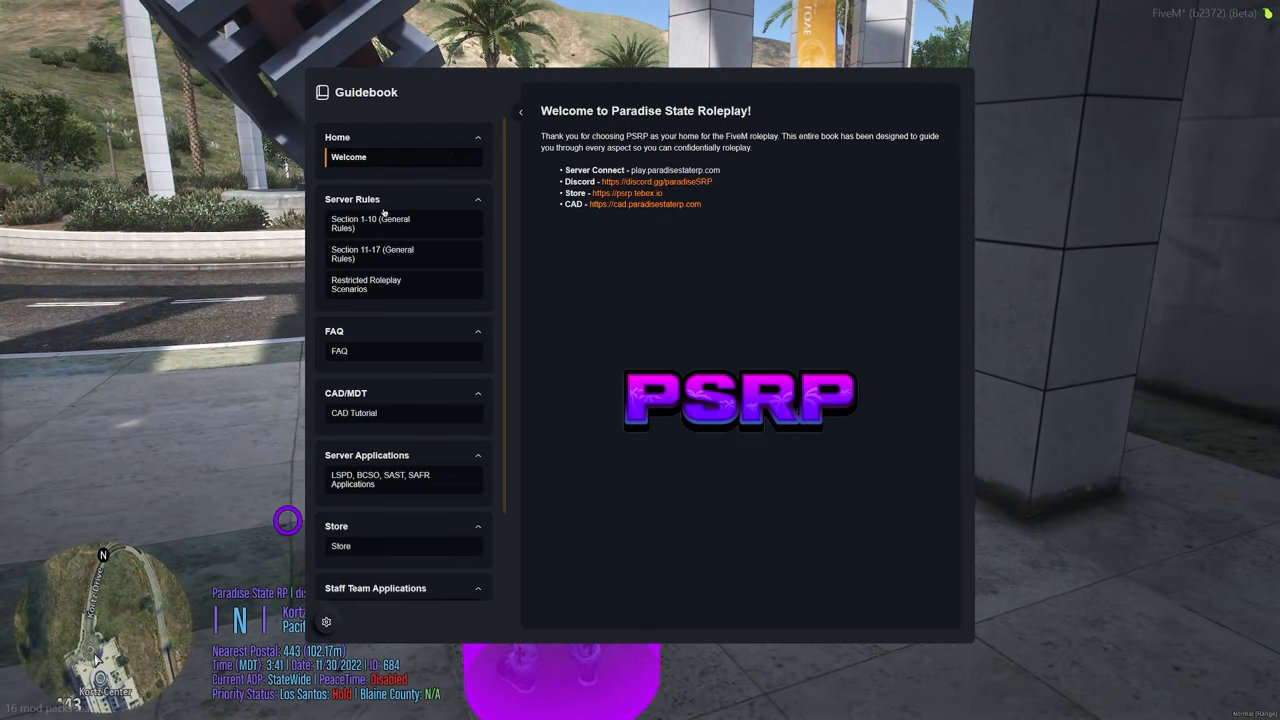
click(340, 350)
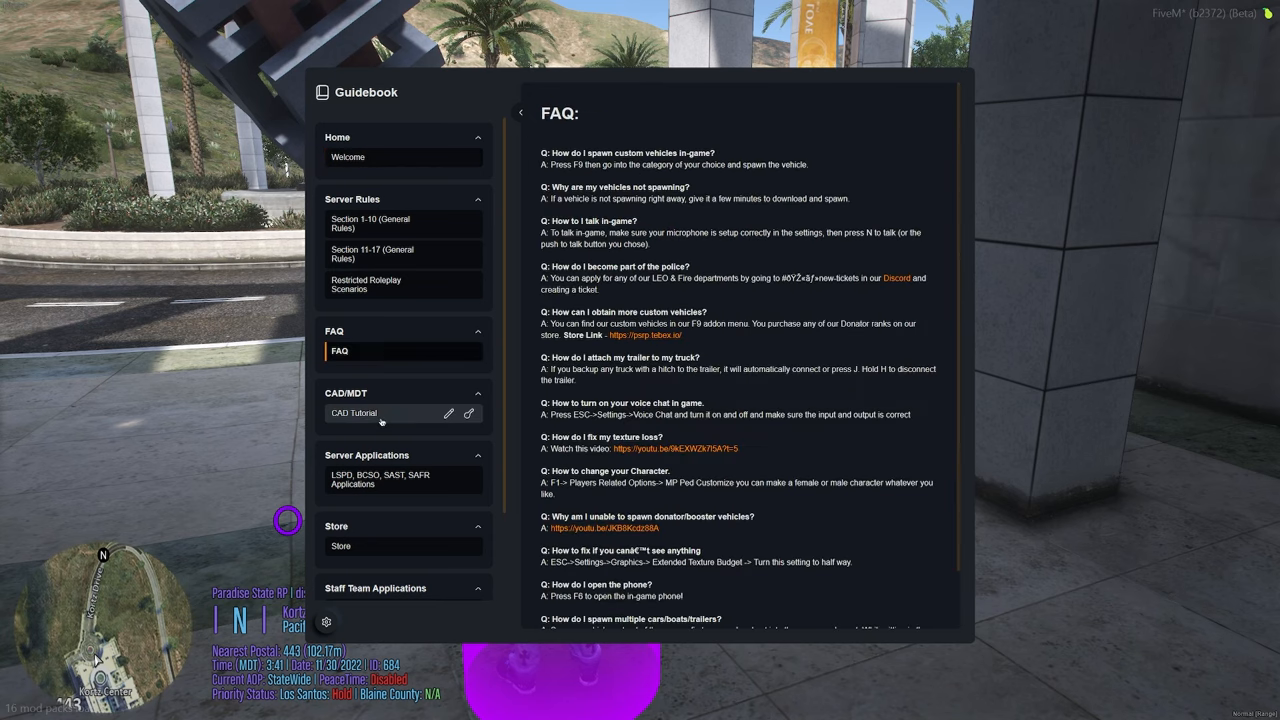
click(352, 412)
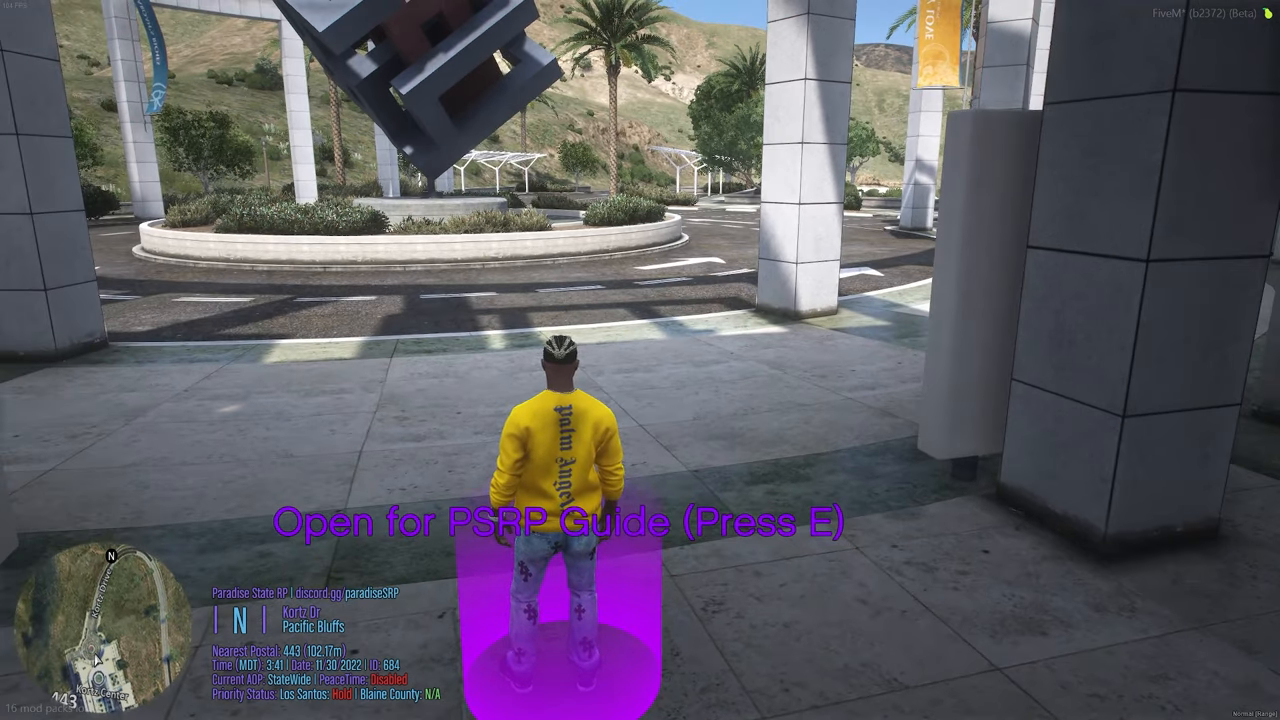
text(/help)
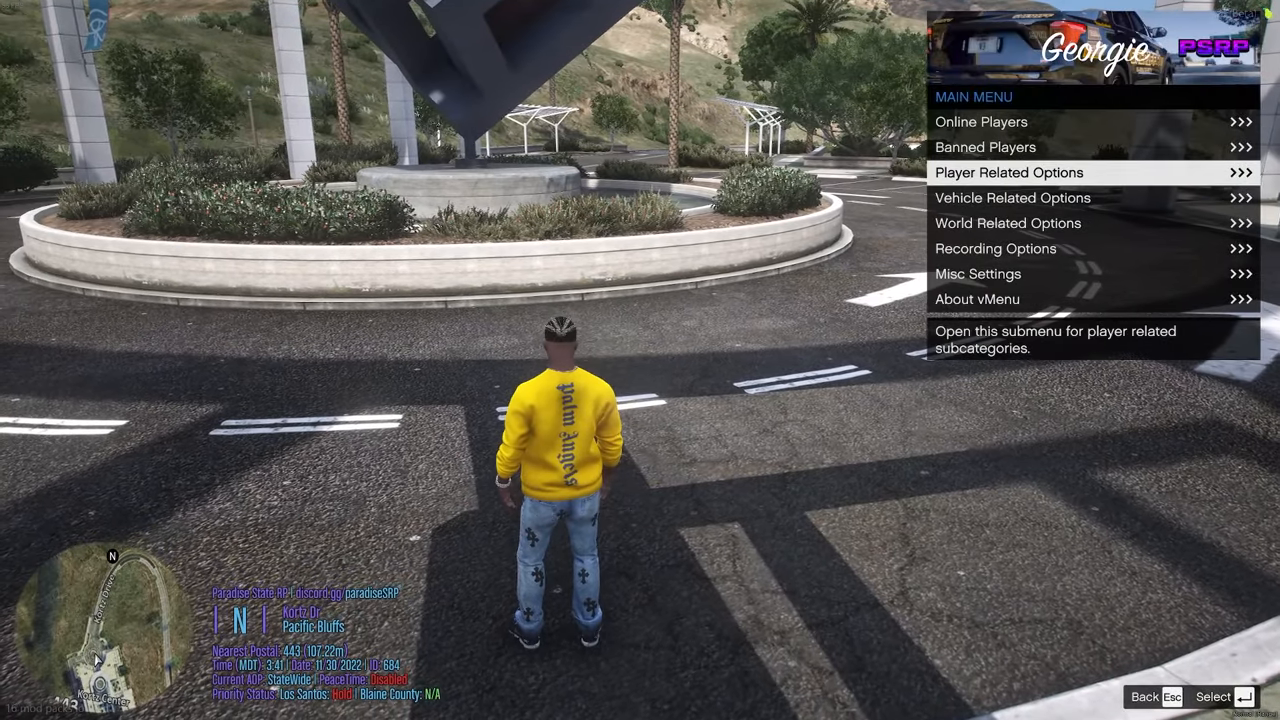
- In MP Ped Customization cycle three jacket options, then exit without saving
click(1008, 172)
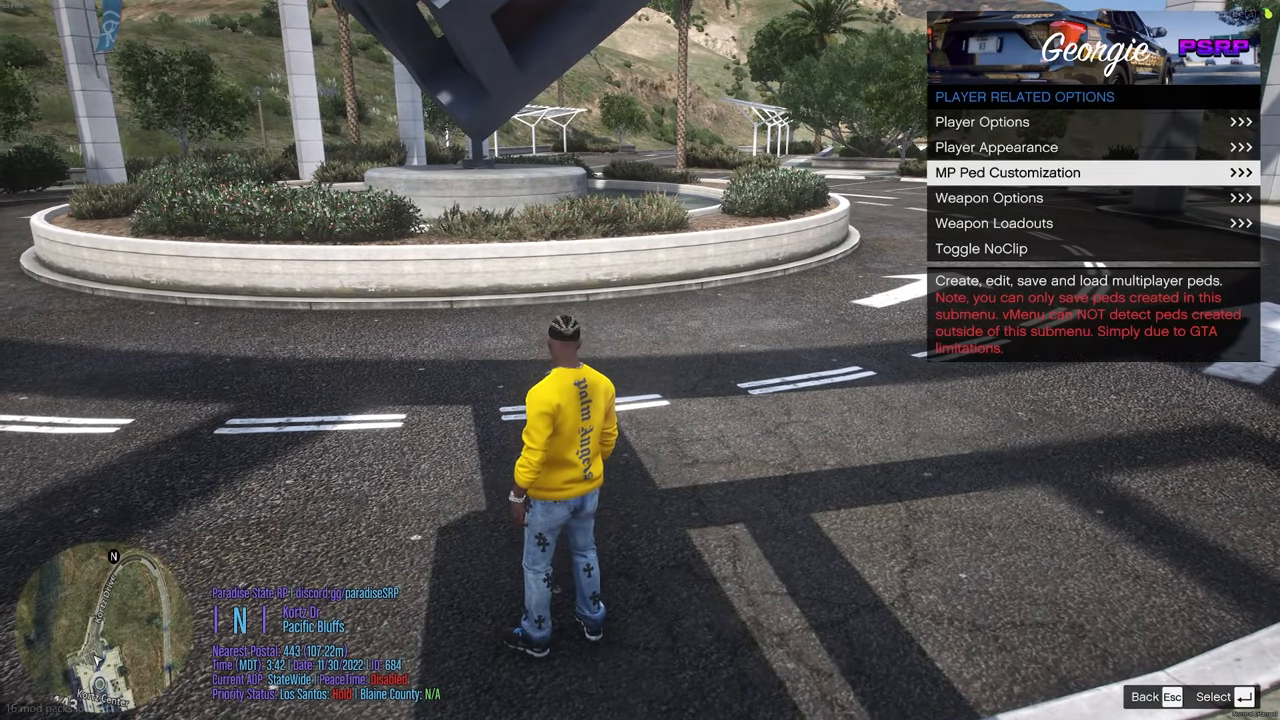
click(1008, 172)
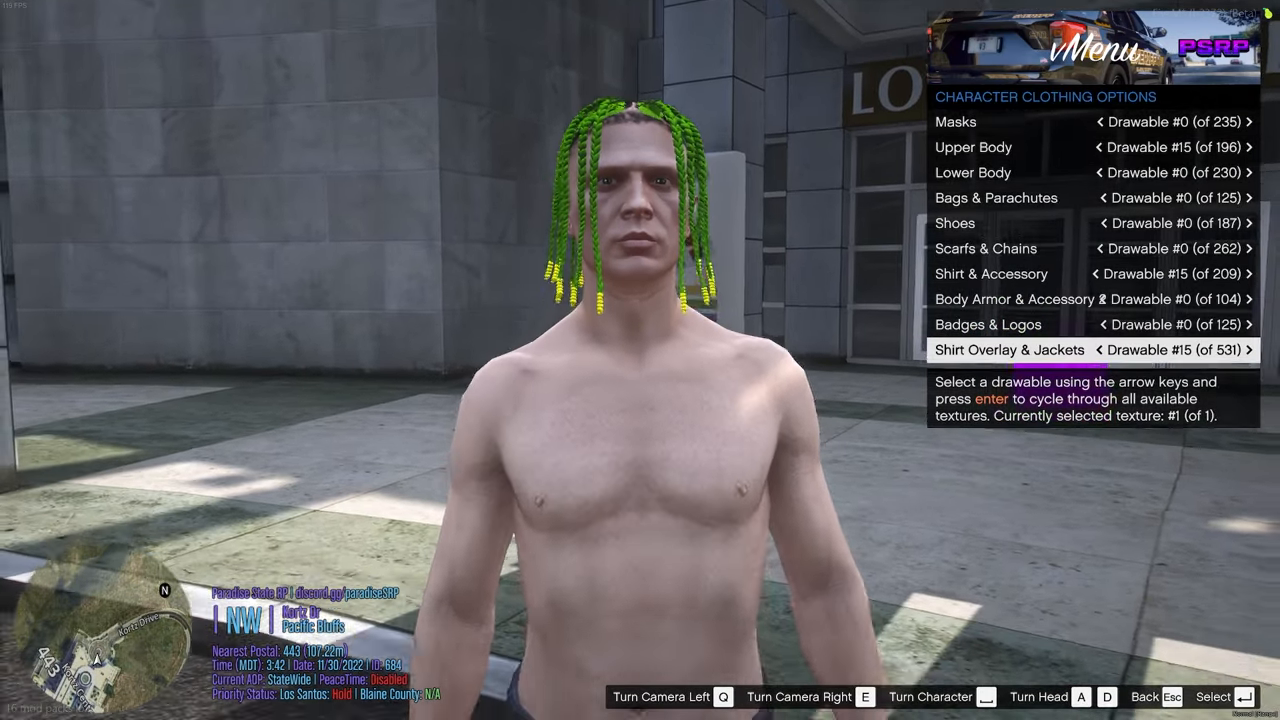
click(1260, 350)
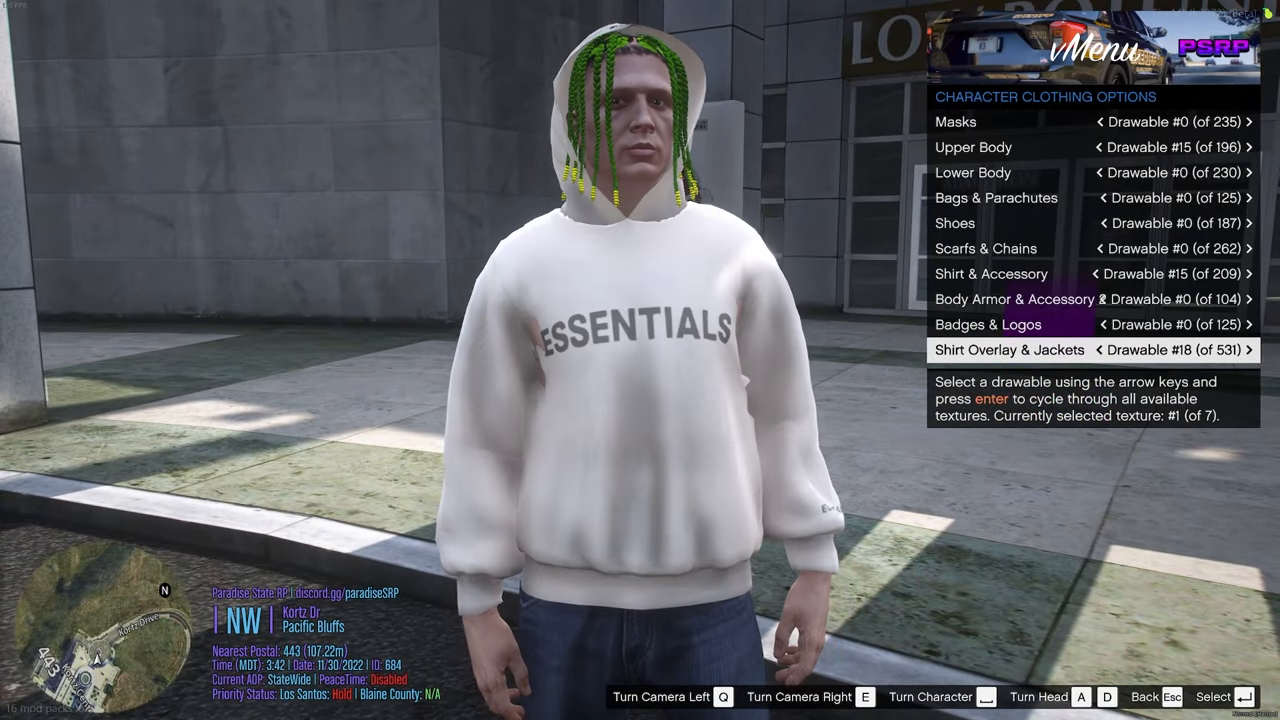
click(1260, 350)
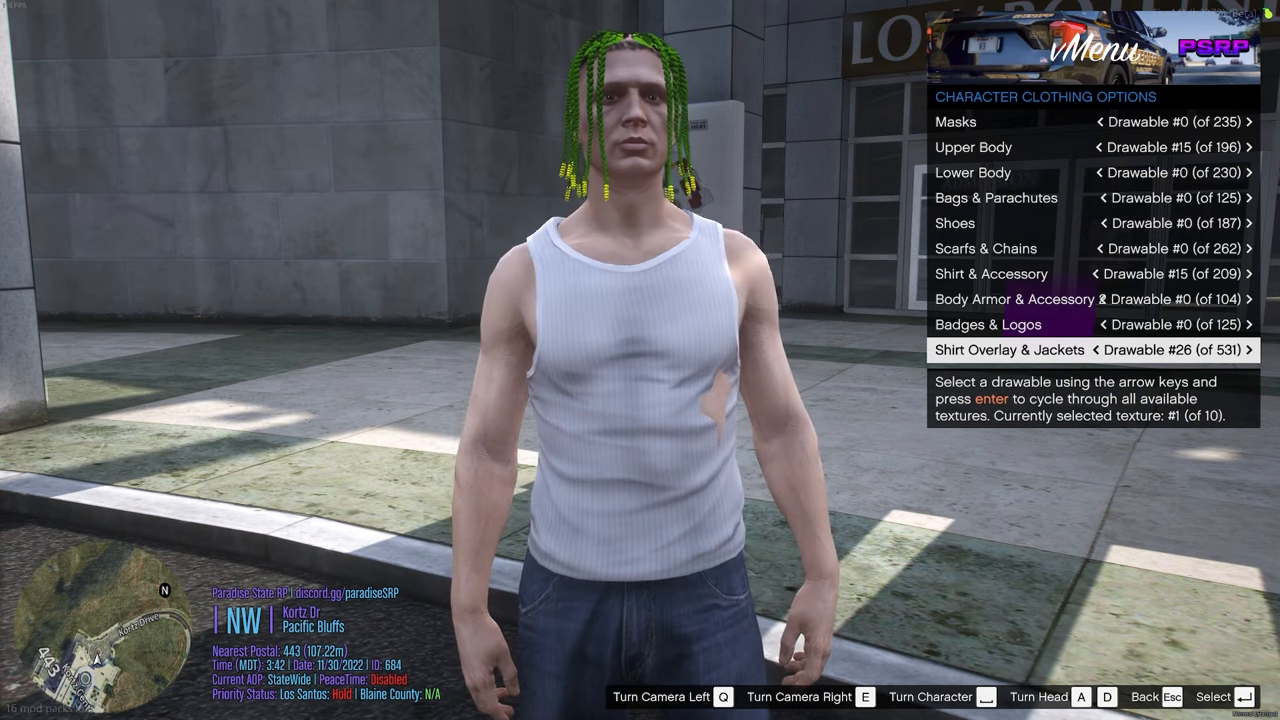
click(1260, 350)
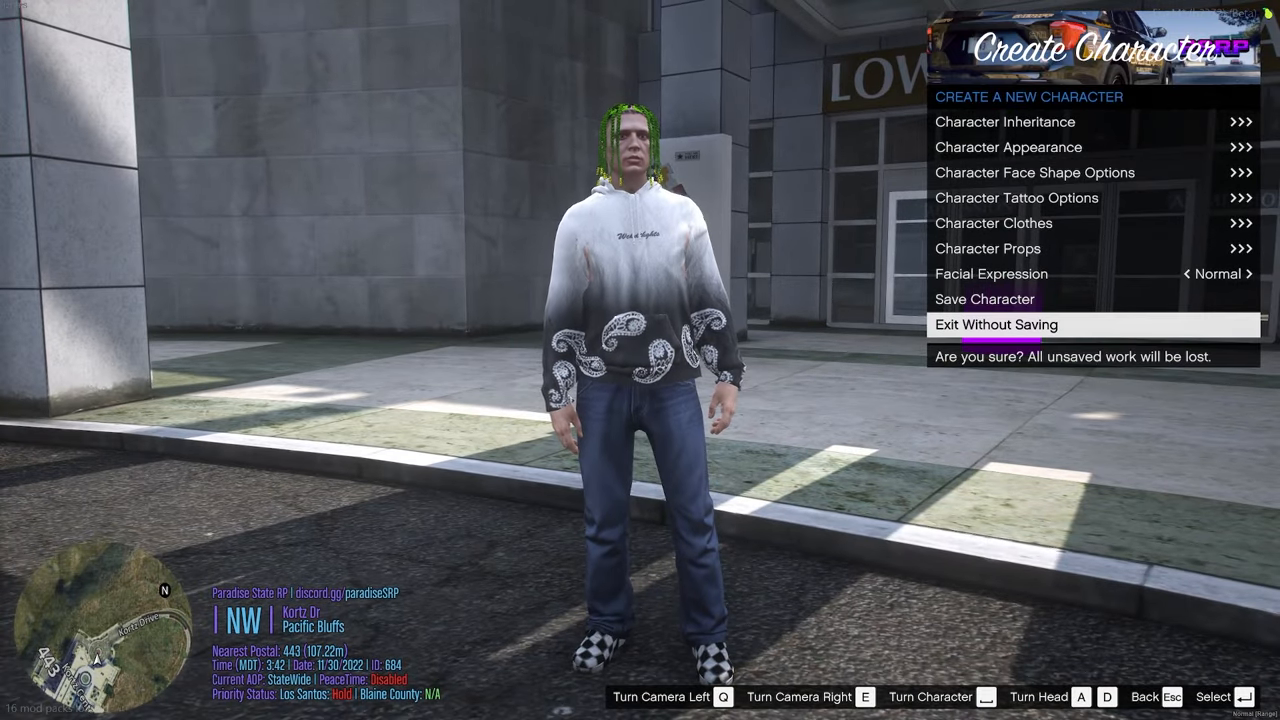
click(996, 324)
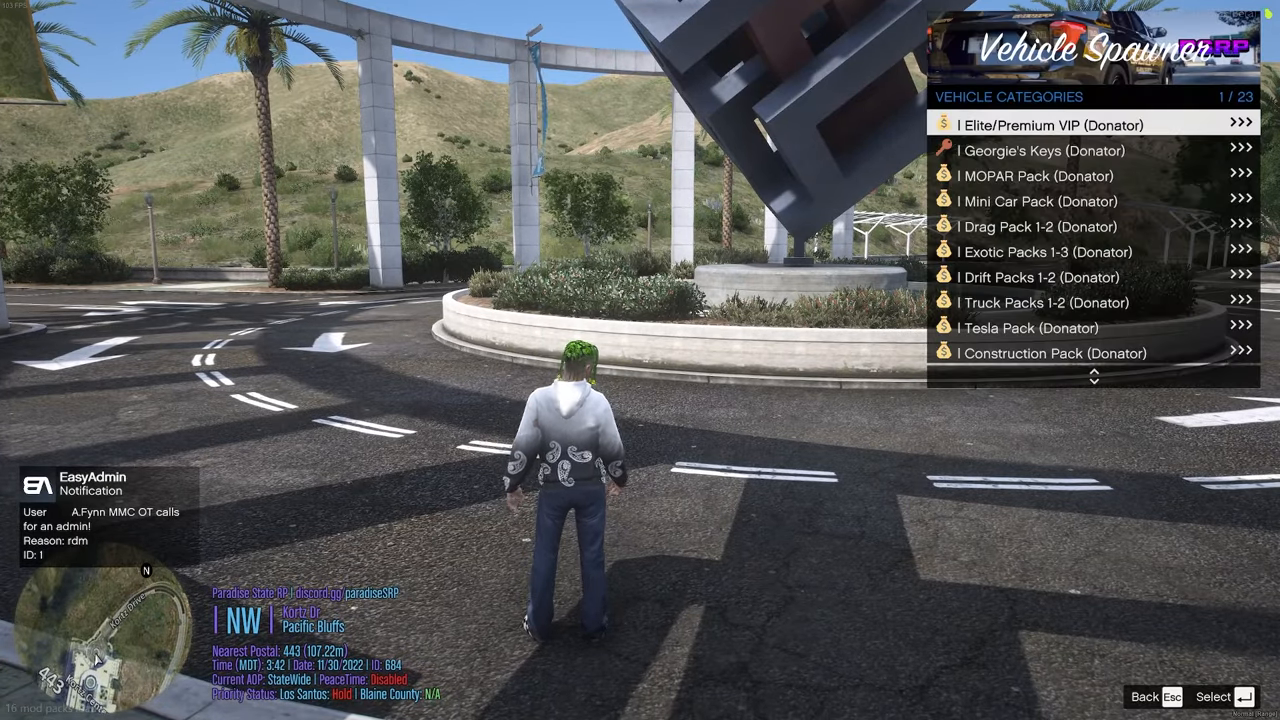
- Scroll down the vehicle spawner categories until reaching Super
key(down)
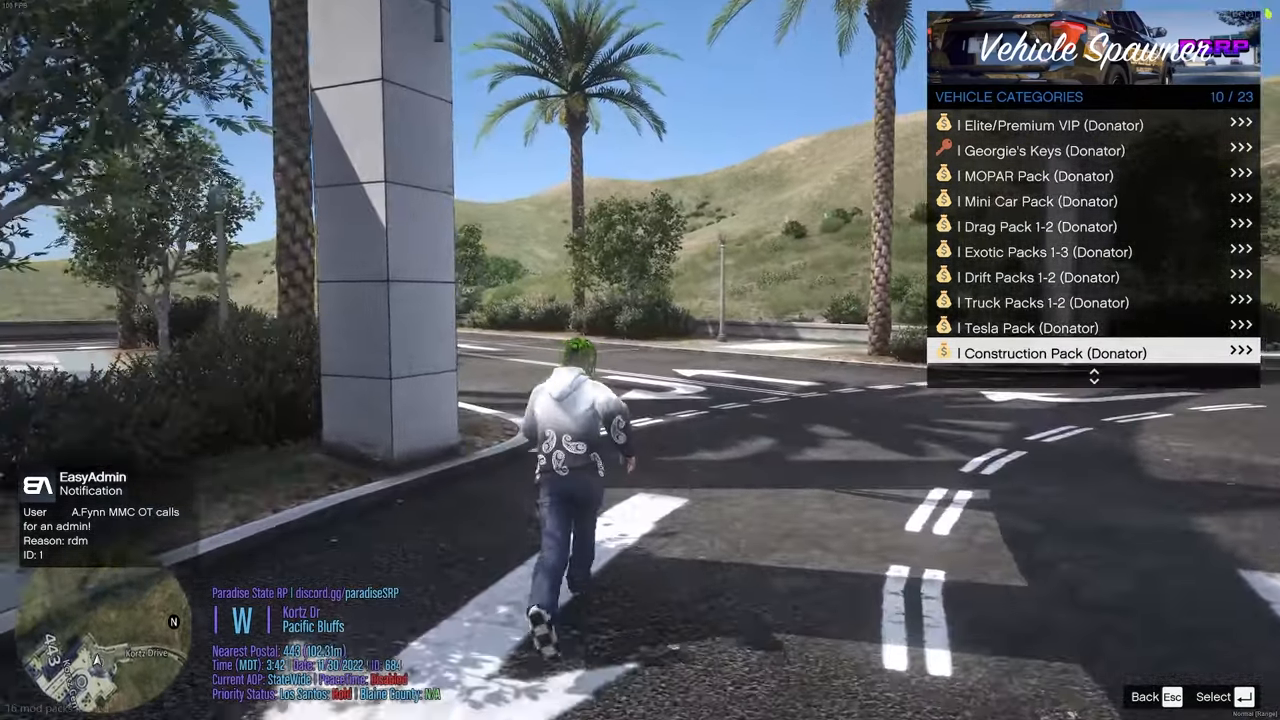
scroll(down, 3)
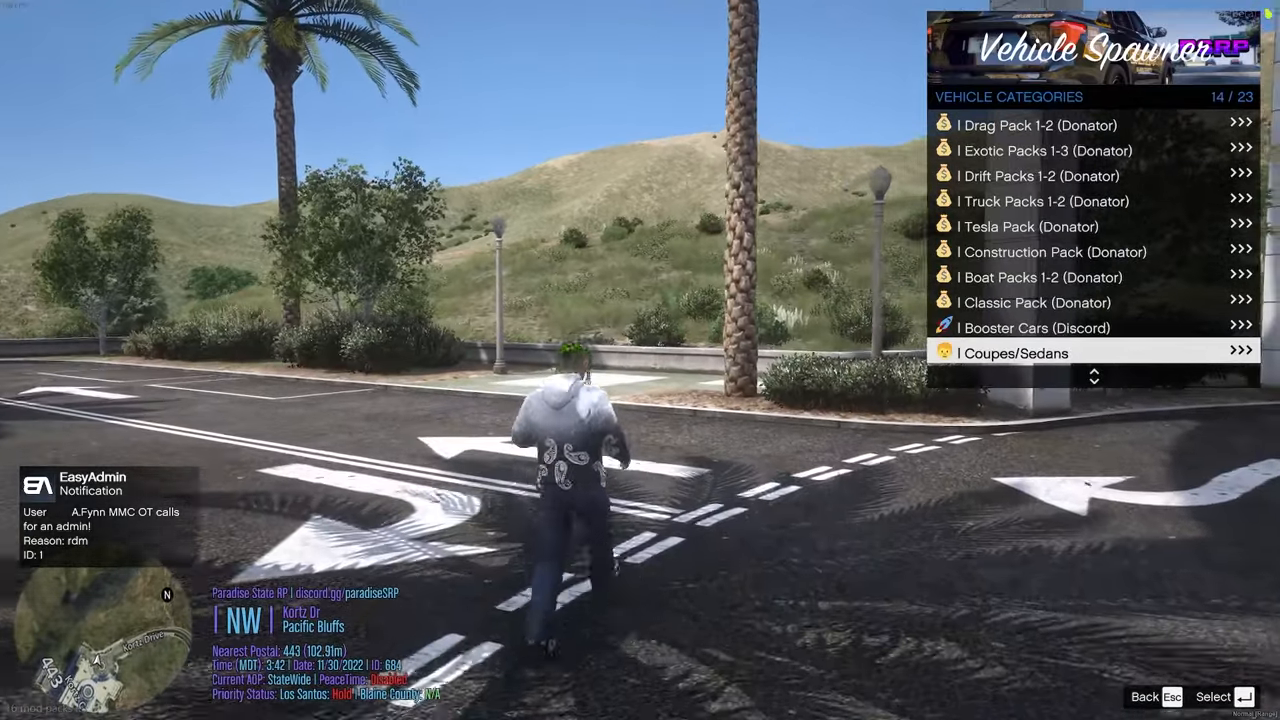
scroll(down, 3)
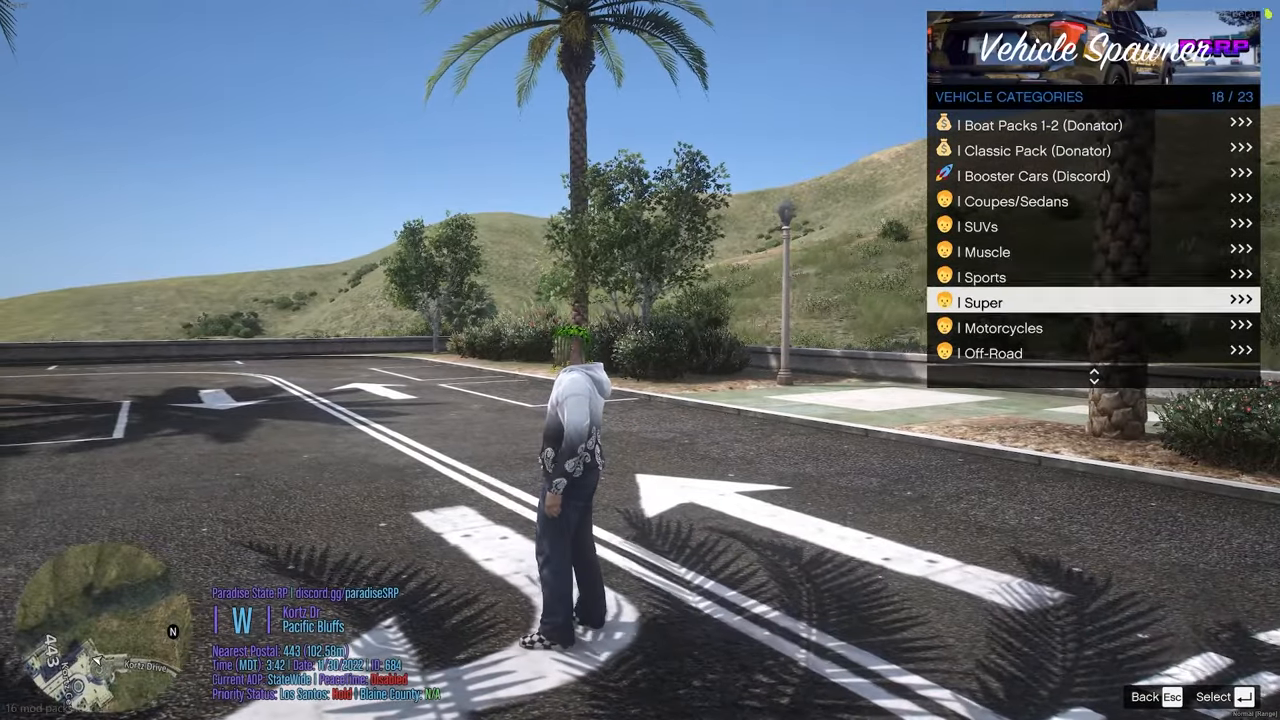
scroll(down, 3)
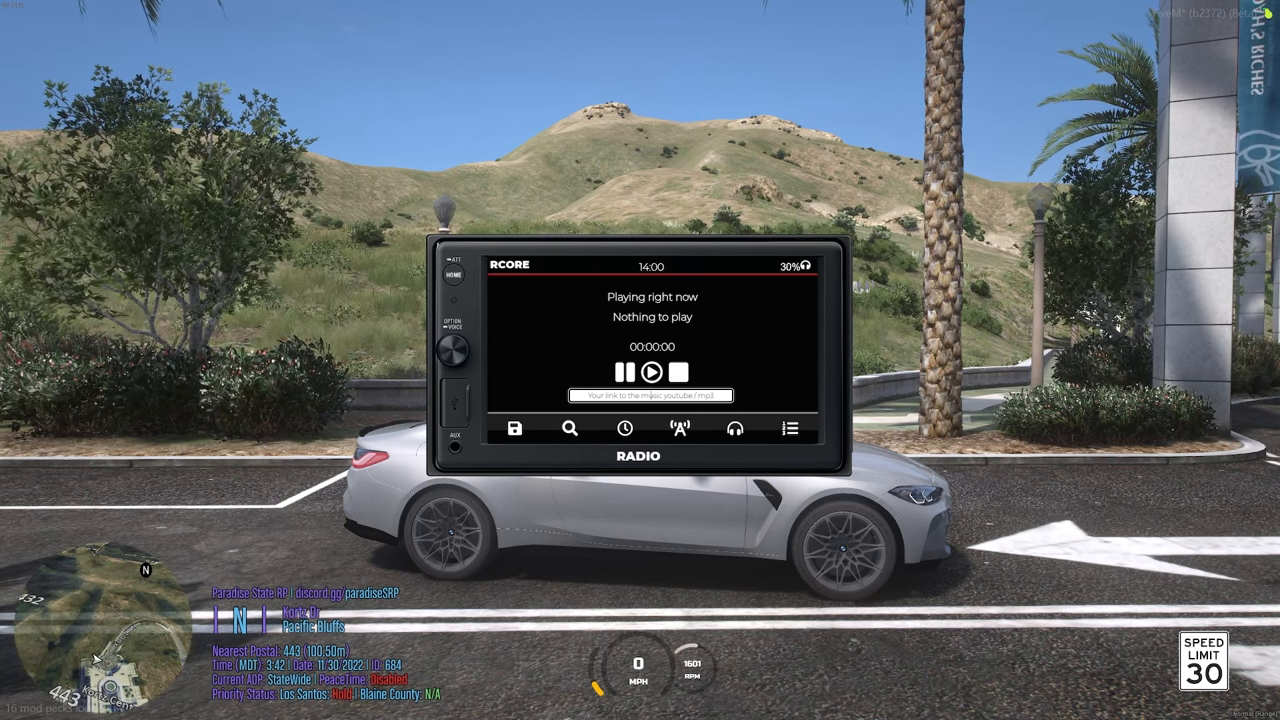
mouse_move(648, 396)
text(/passivetoggle)
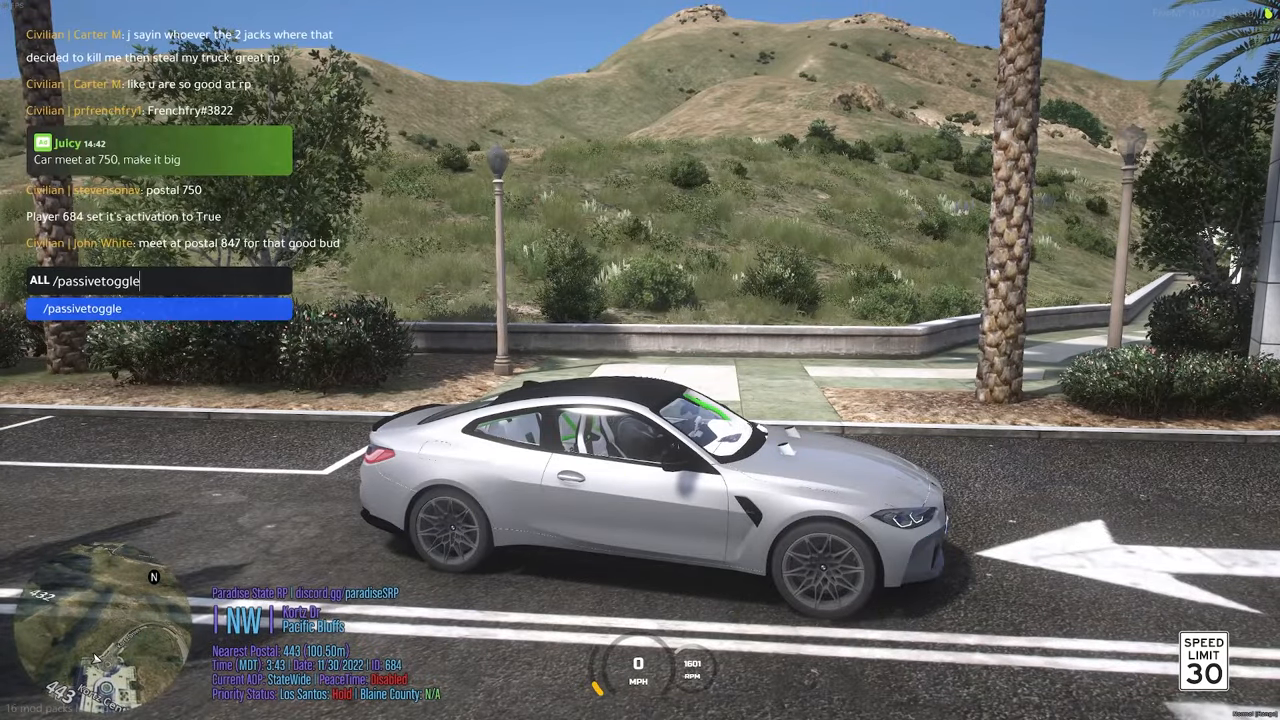
- Send the /passivetoggle command in chat to enable passive mode
key(Enter)
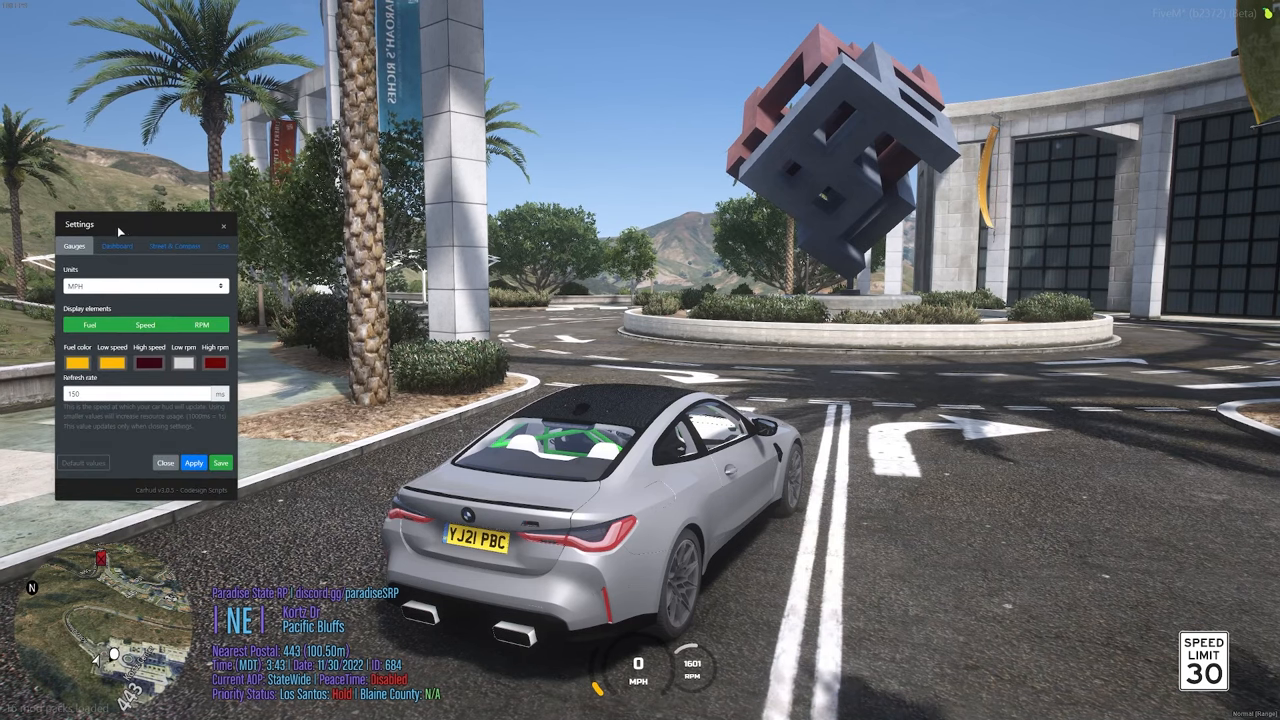
- Save the chosen speedometer units and colours
click(136, 256)
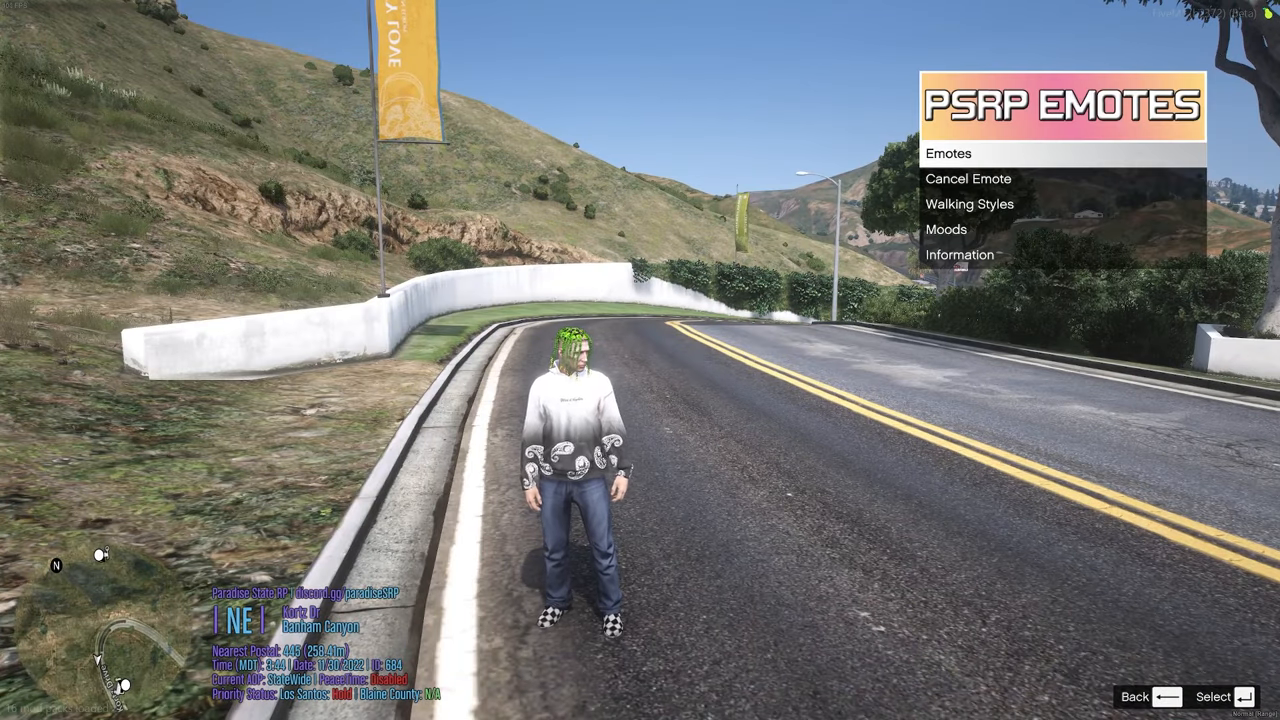
- Play an emote from PSRP Emotes, cancel it with /e c, then bring up the pause menu
click(948, 152)
text(/)
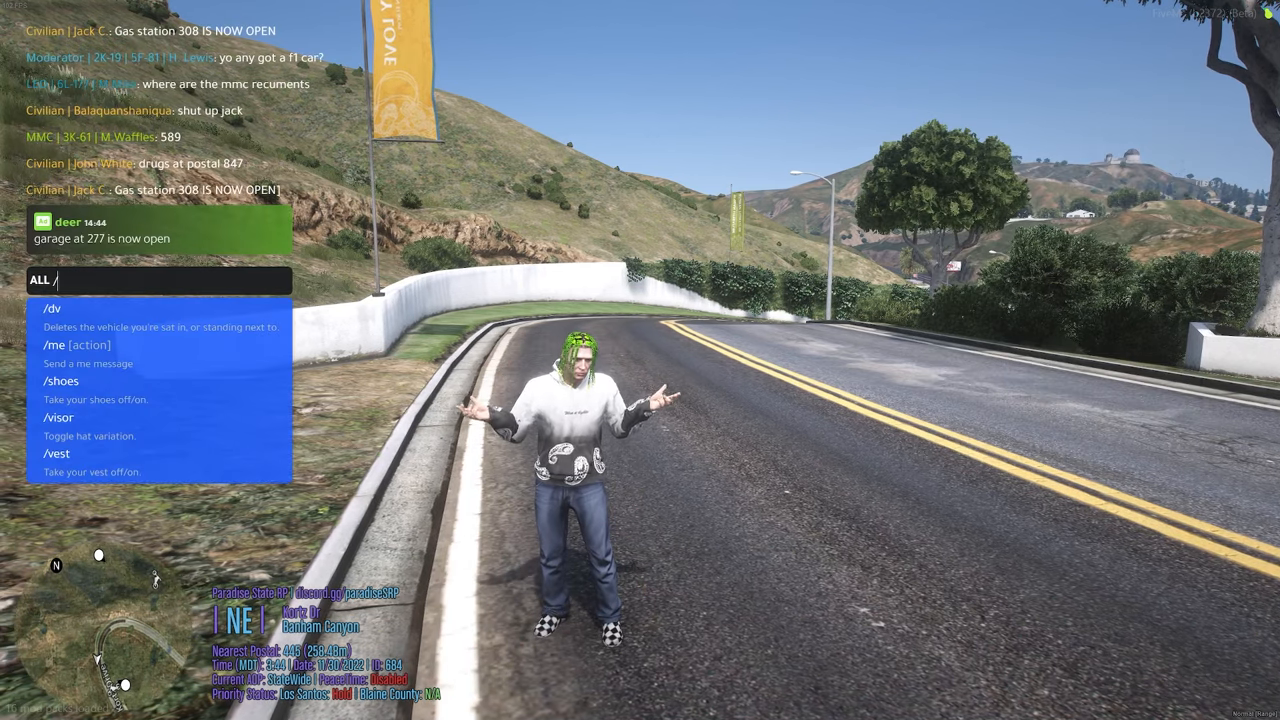
text(e c)
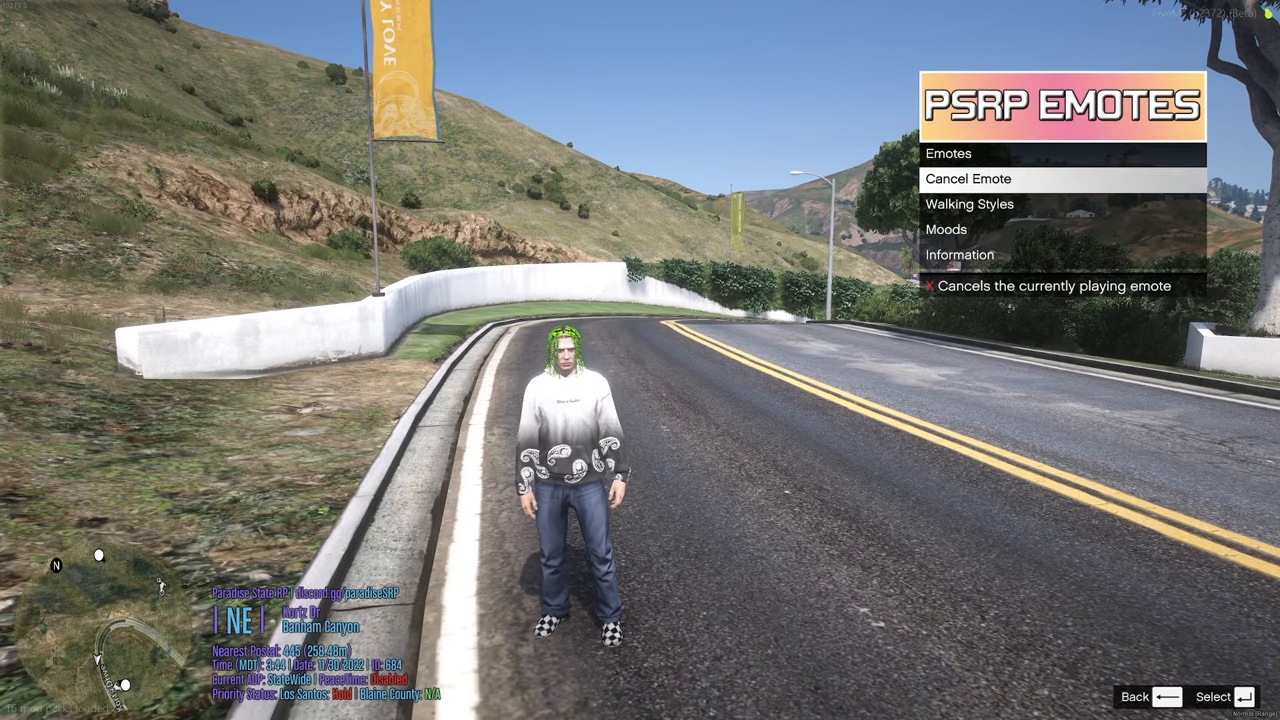
key(Escape)
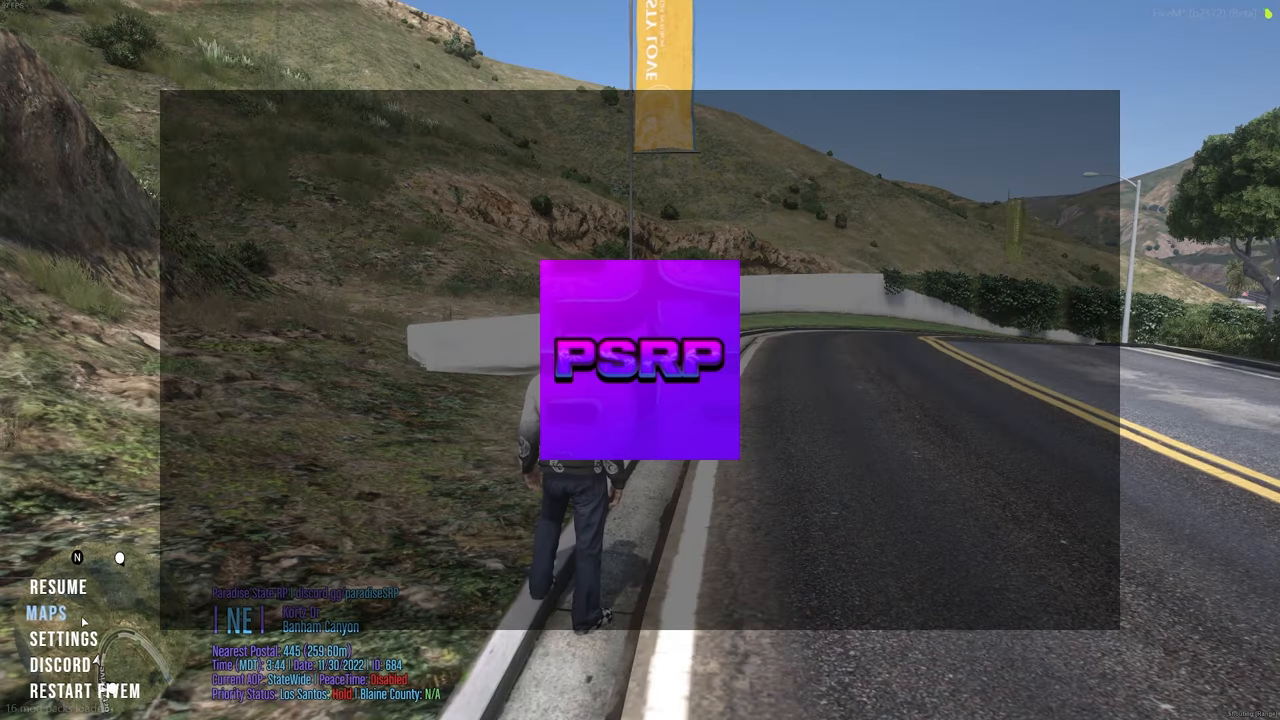
- Choose MAPS in the pause menu to view the map
click(44, 610)
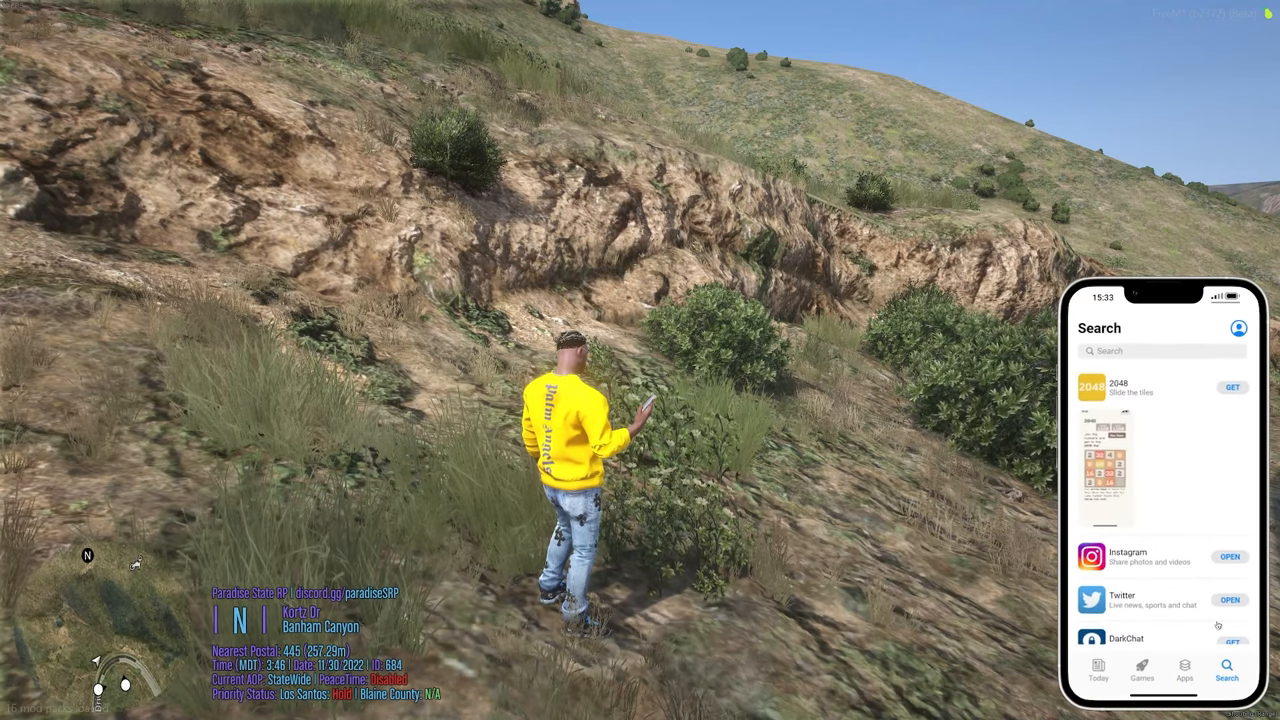
- Browse Instagram's explore feed, return Home, then take a selfie with the phone camera
click(1184, 678)
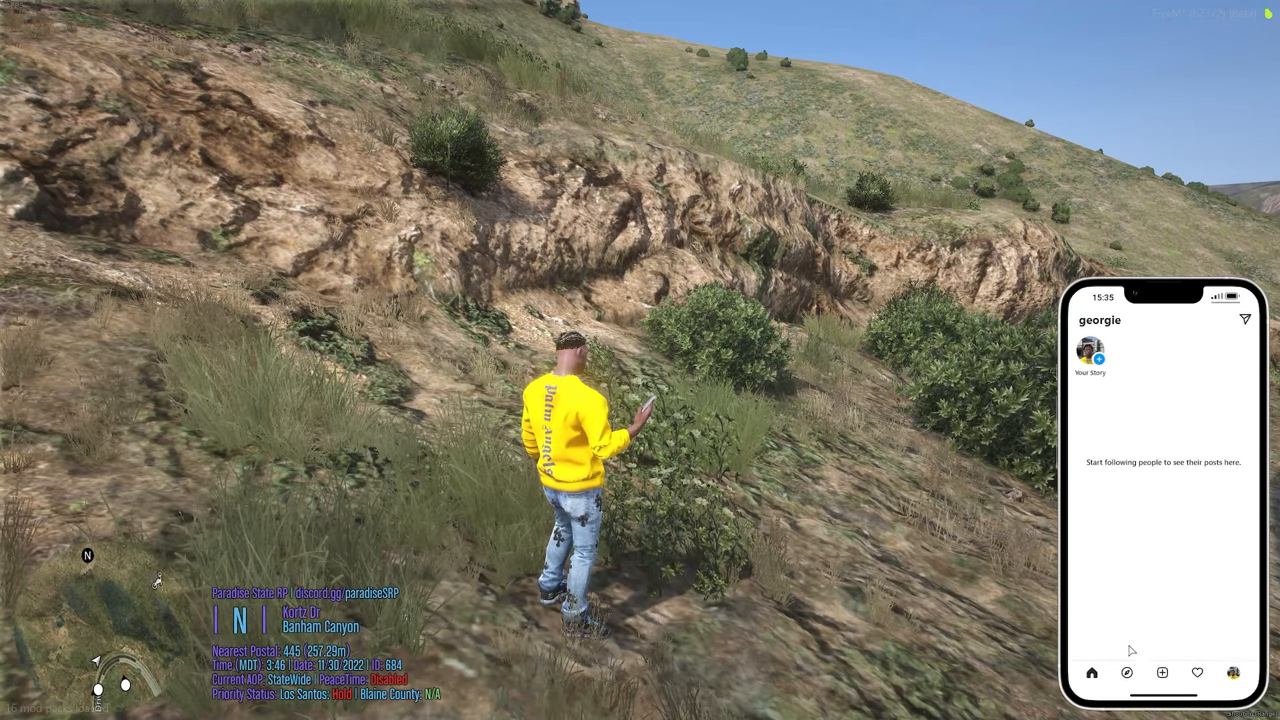
click(1126, 672)
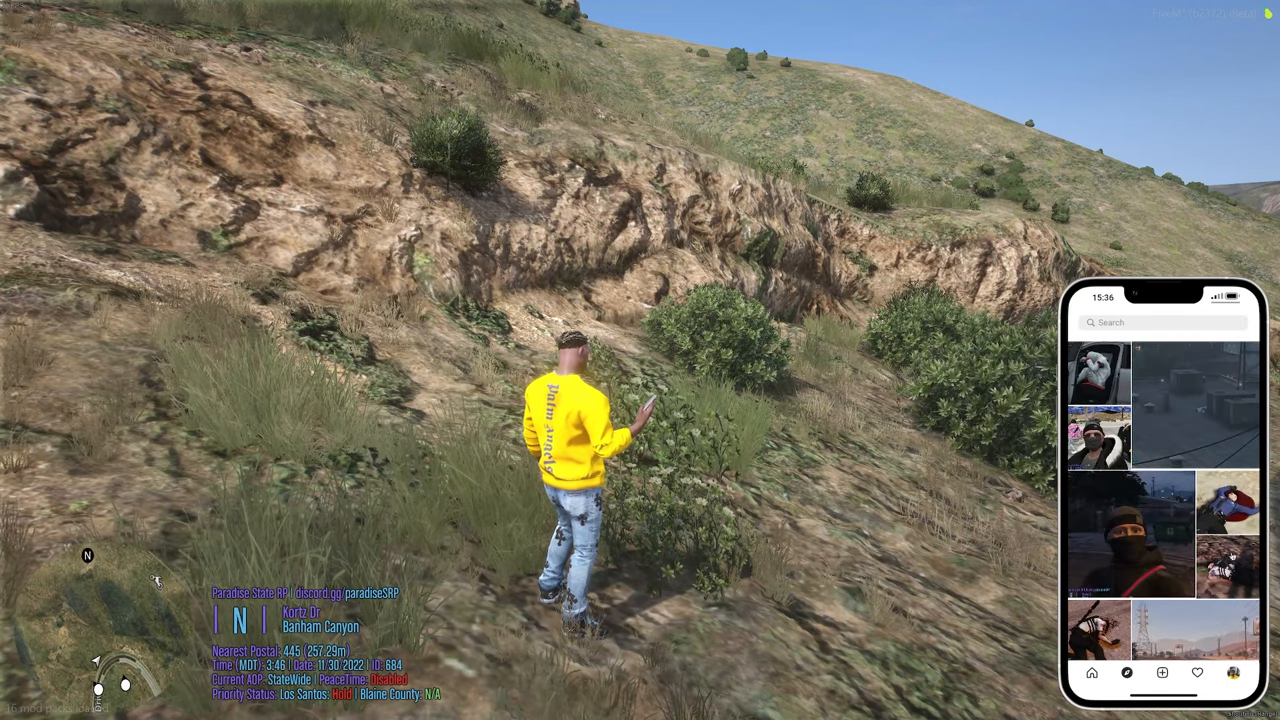
click(1092, 672)
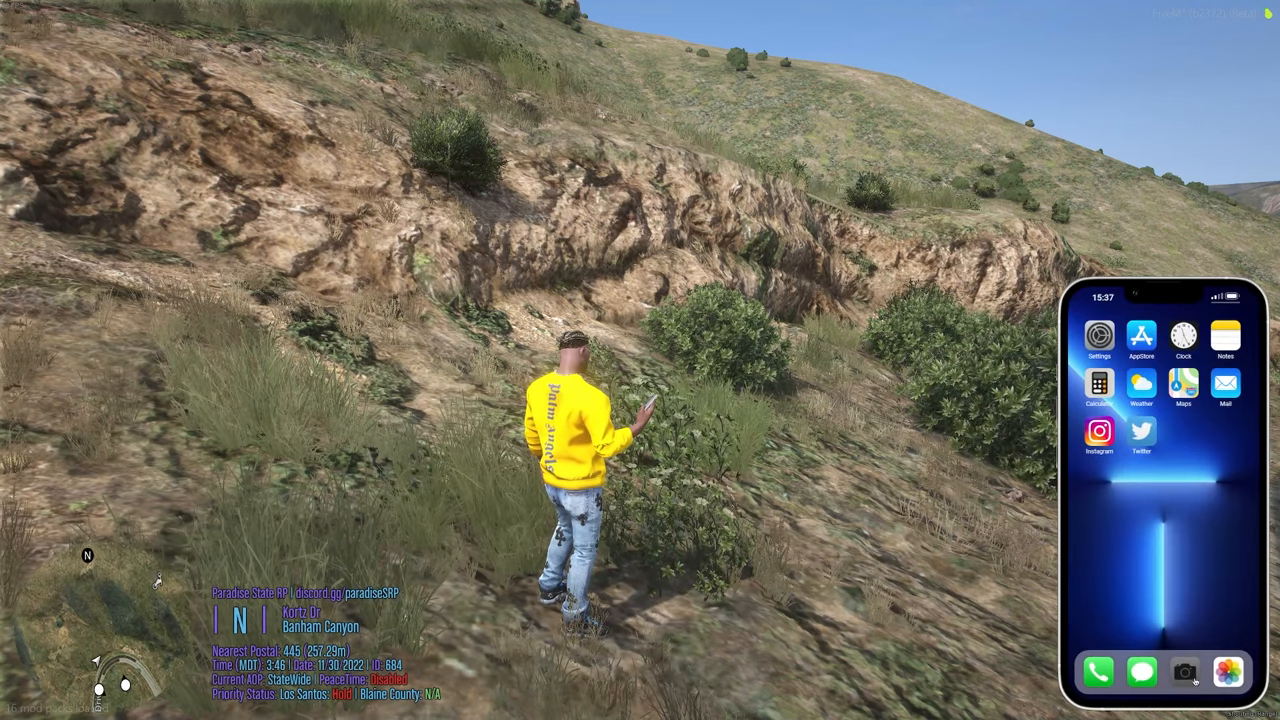
click(1186, 674)
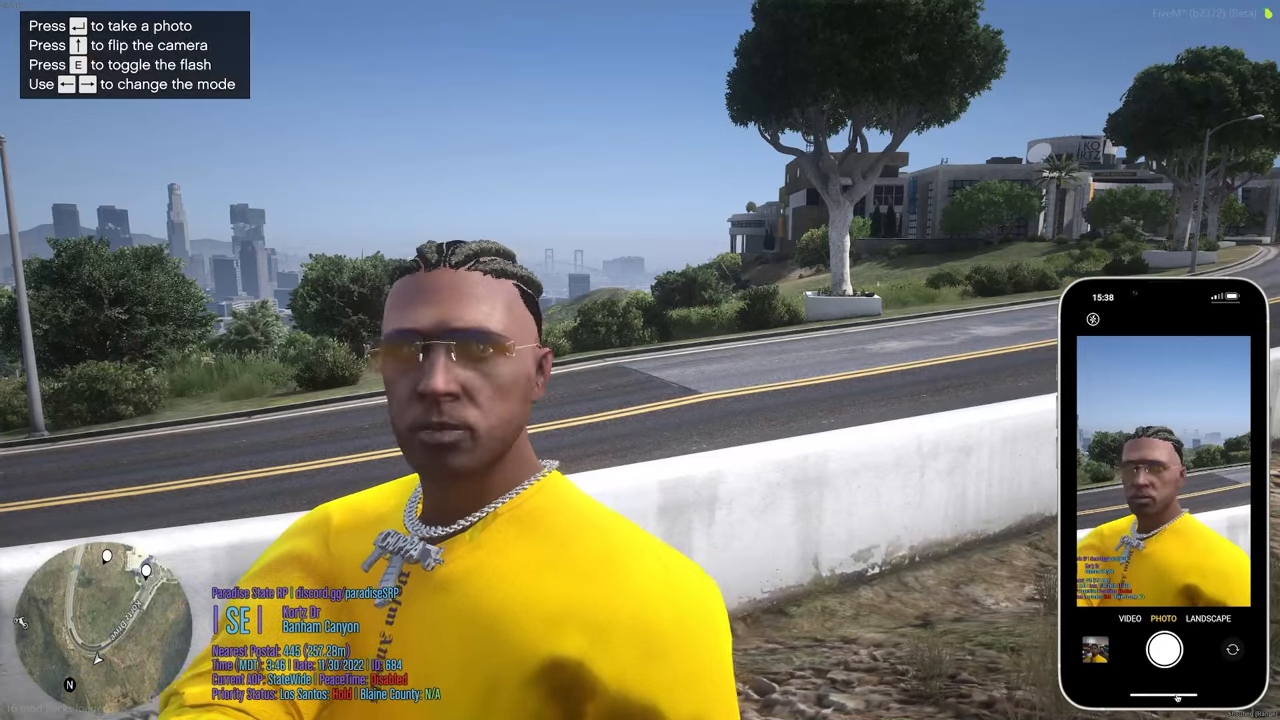
key(Escape)
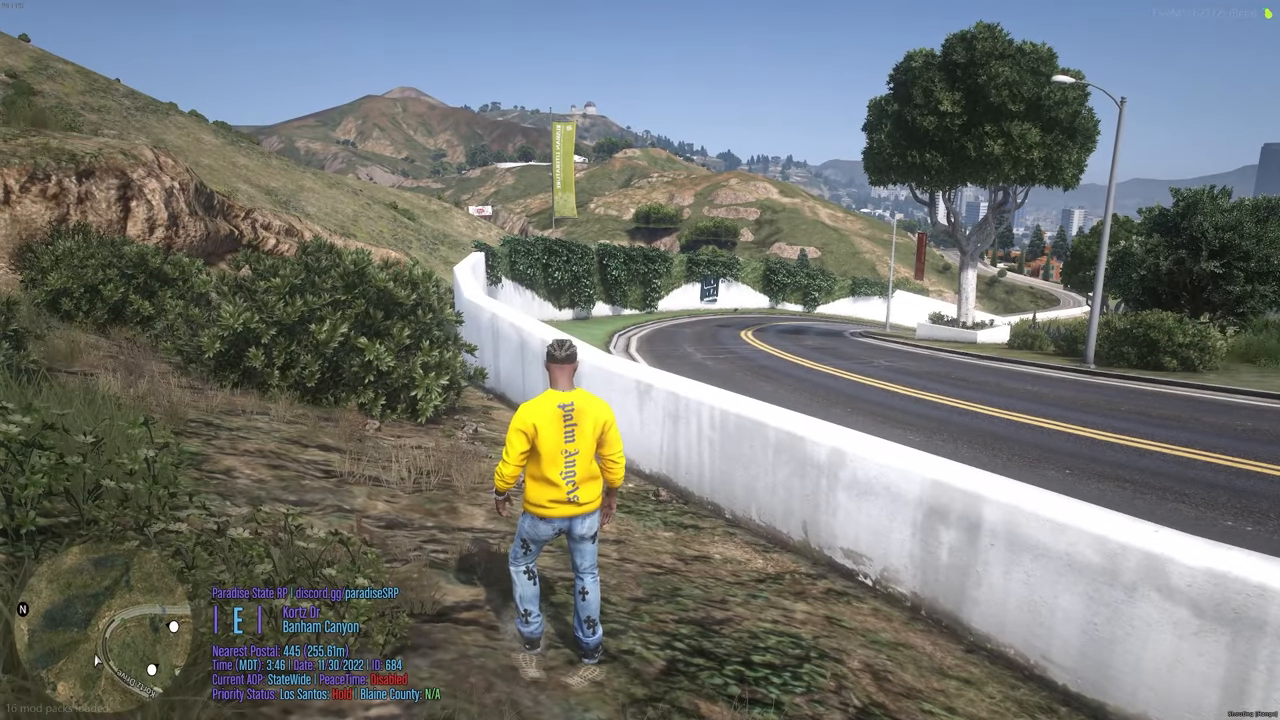
- Enter /calladmin with reason 'VD' in chat, with /dv also suggested
text(/calladmin)
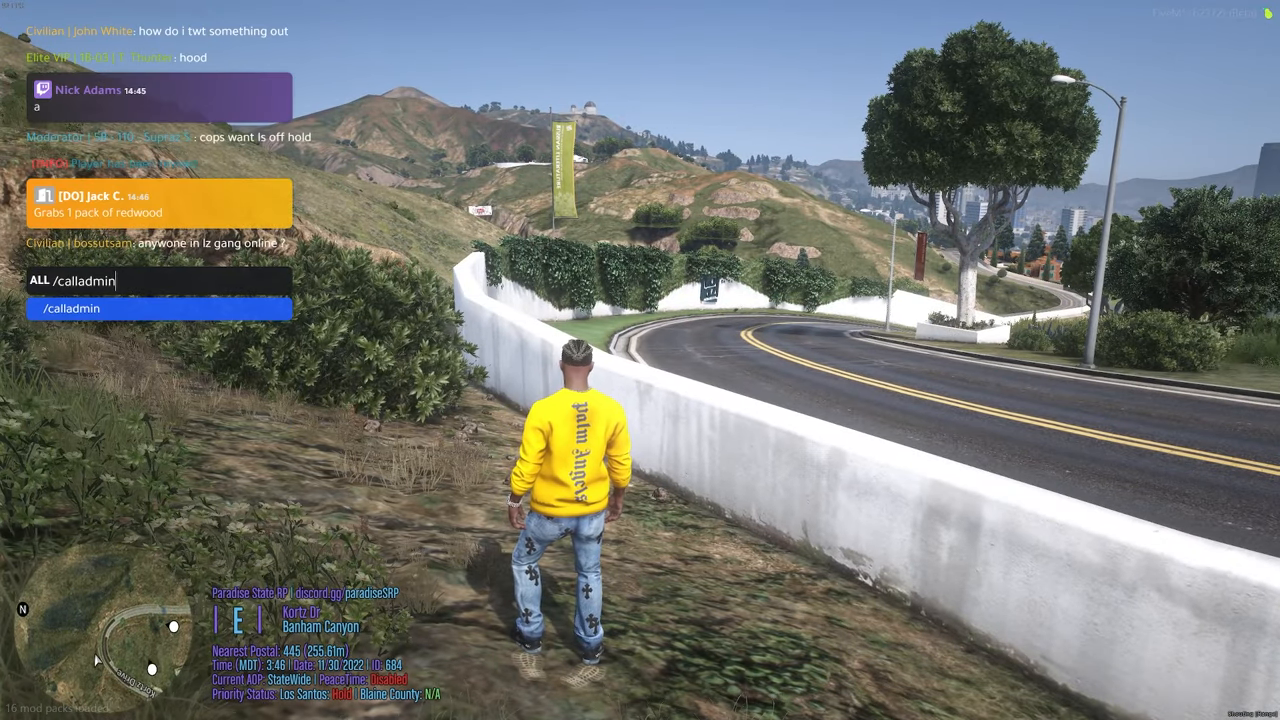
text(/dv)
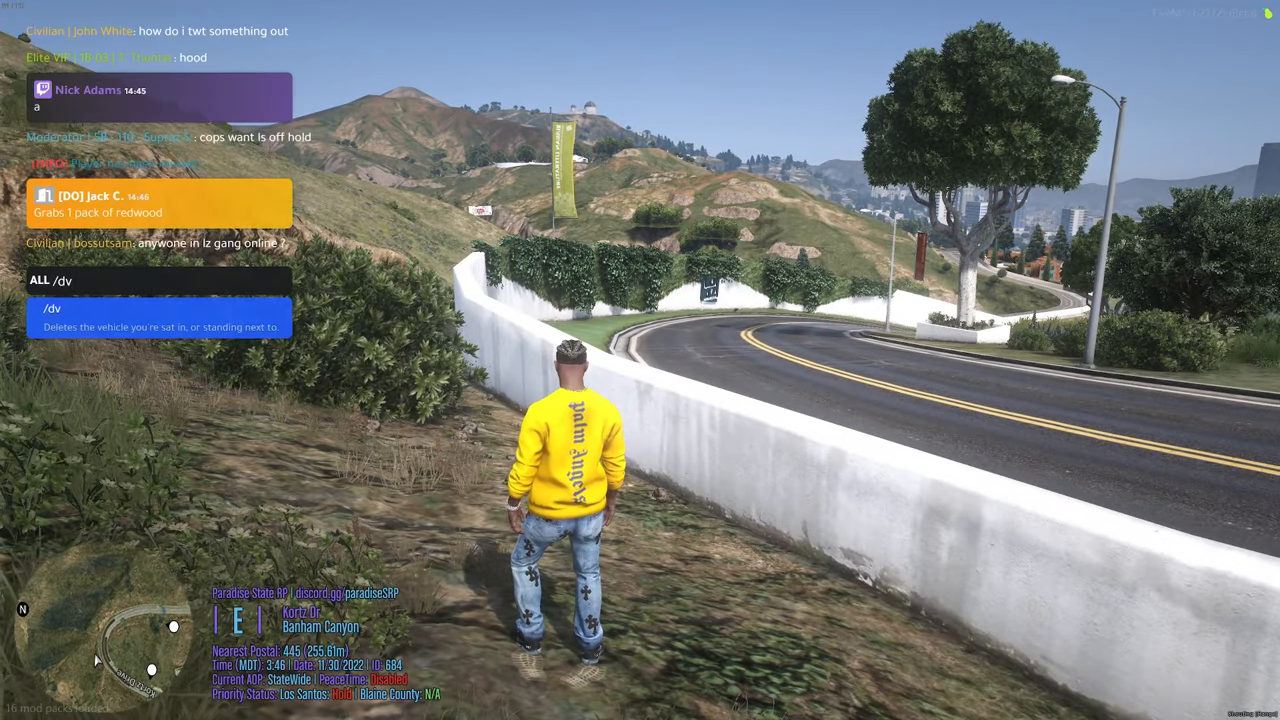
text(/calladmin VD)
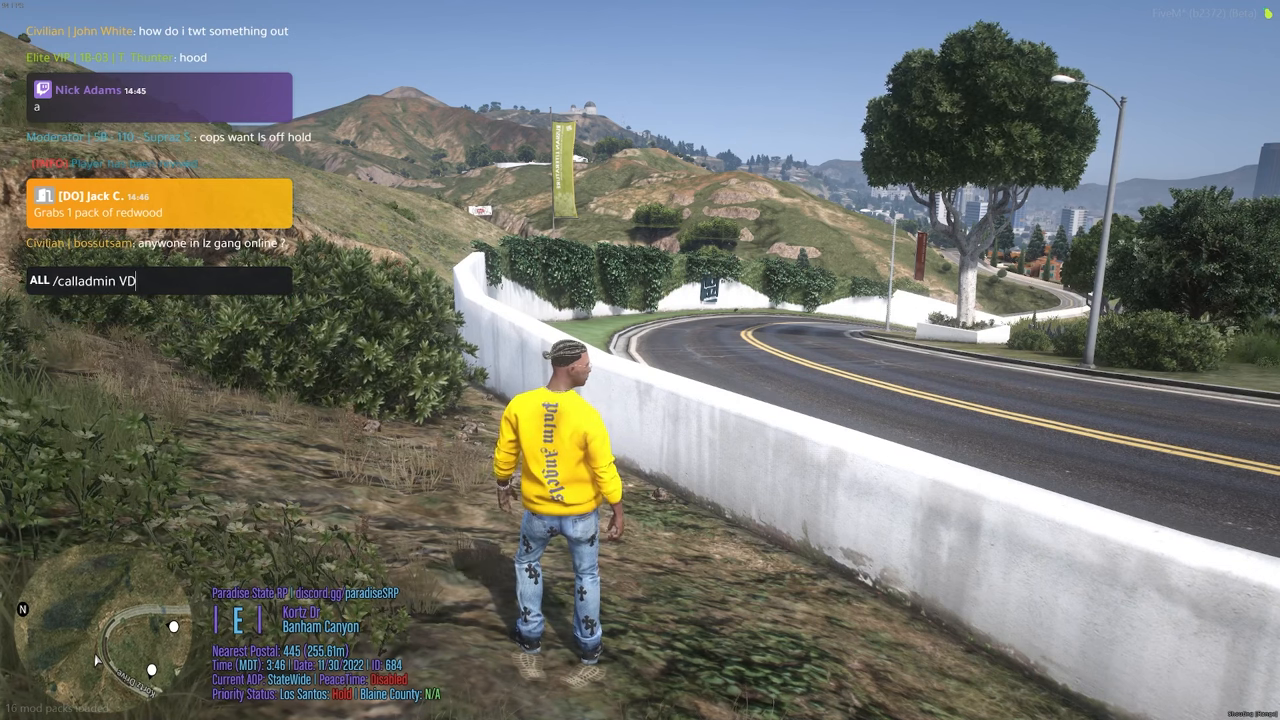